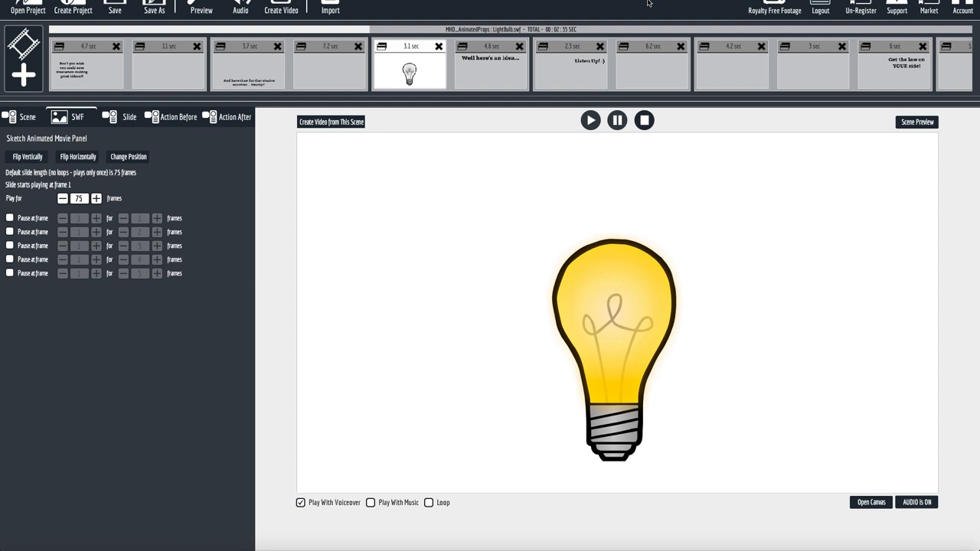
{"action": "mouse_move", "coordinate": [450, 226]}
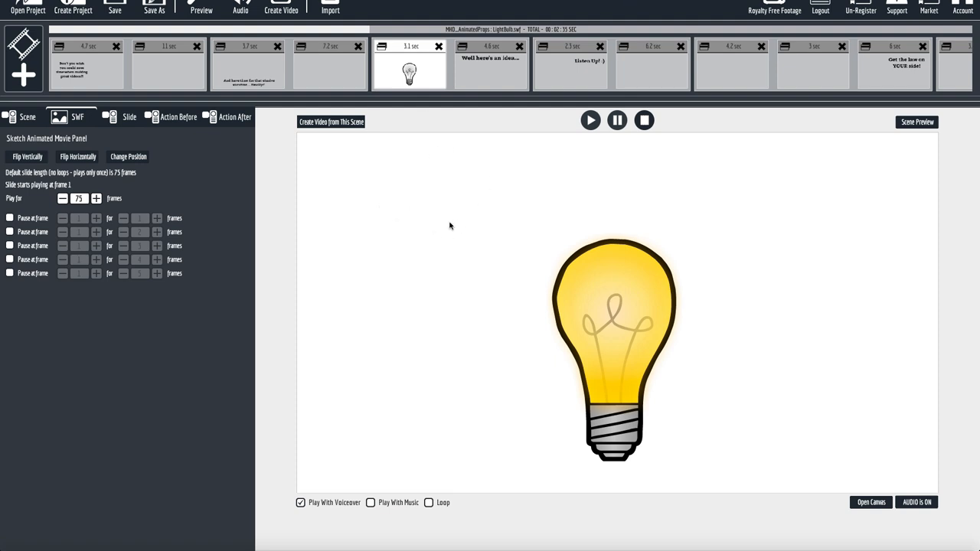
{"action": "mouse_move", "coordinate": [470, 212]}
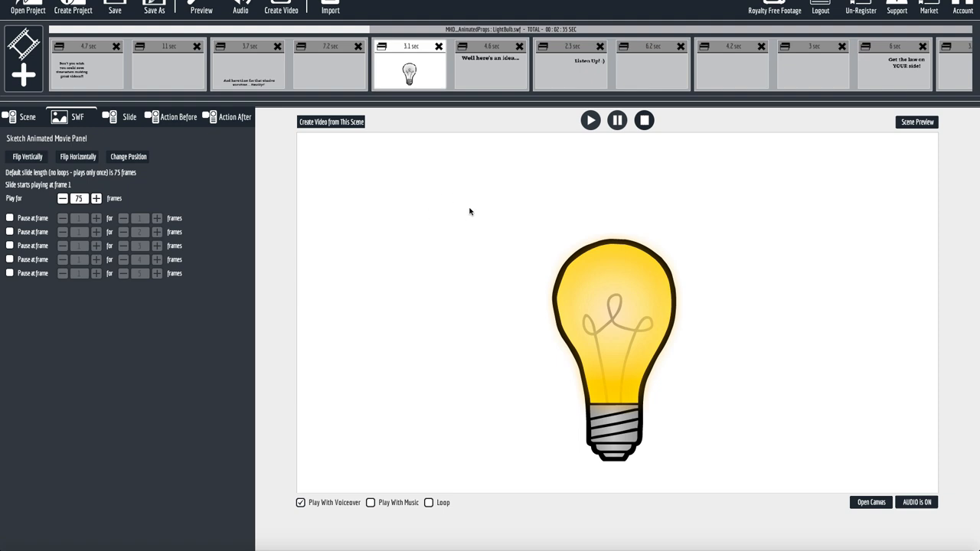
{"action": "mouse_move", "coordinate": [426, 188]}
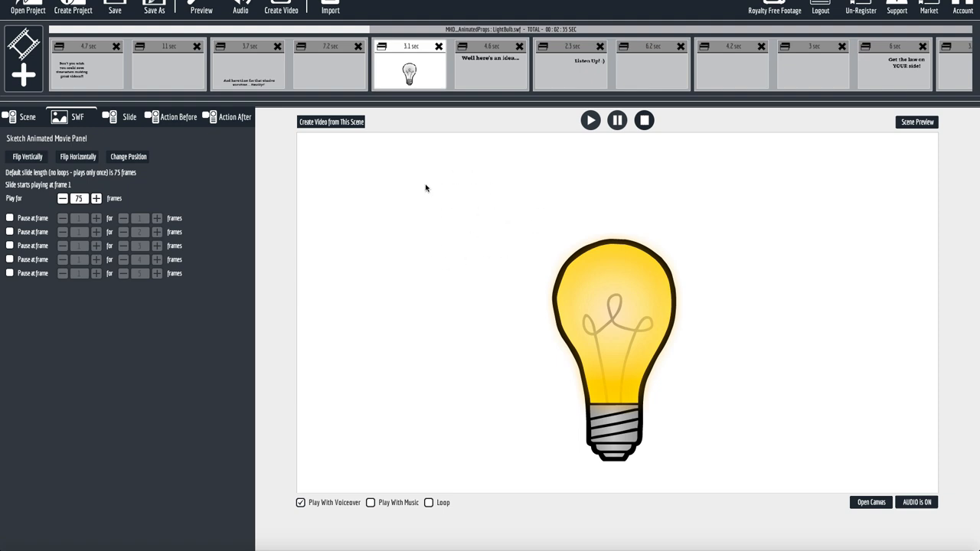
{"action": "mouse_move", "coordinate": [480, 248]}
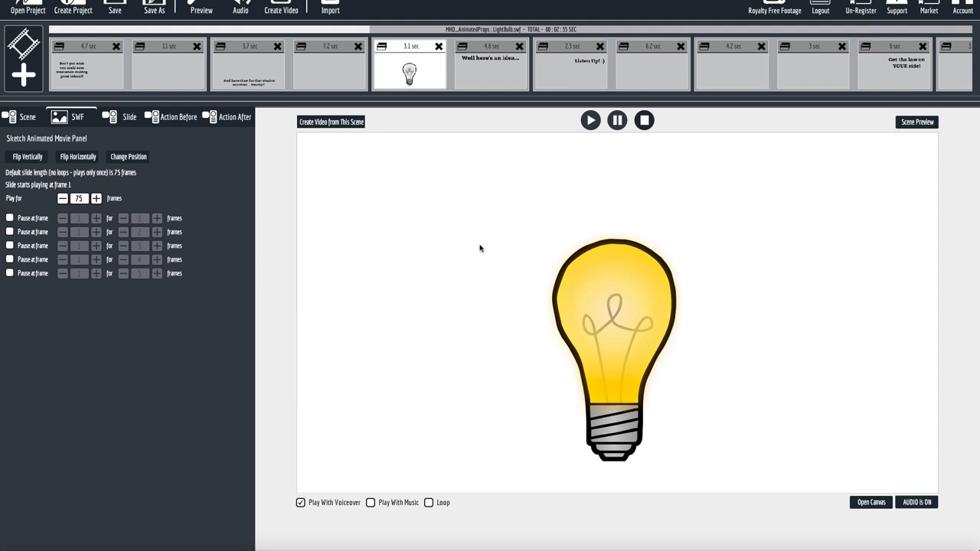
{"action": "mouse_move", "coordinate": [479, 248]}
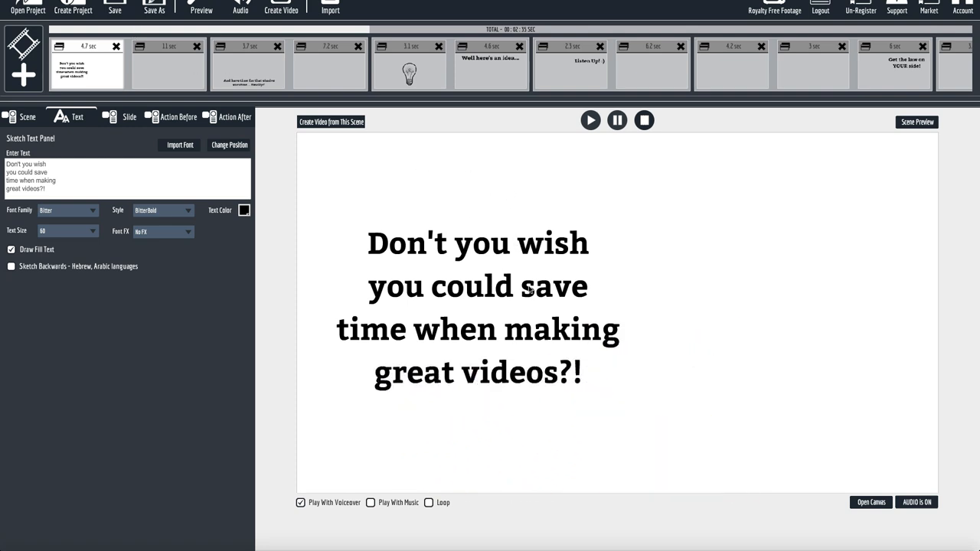
- Preview the 11-second alarm-clock scene, then close its preview window
{"action": "left_click", "coordinate": [167, 65]}
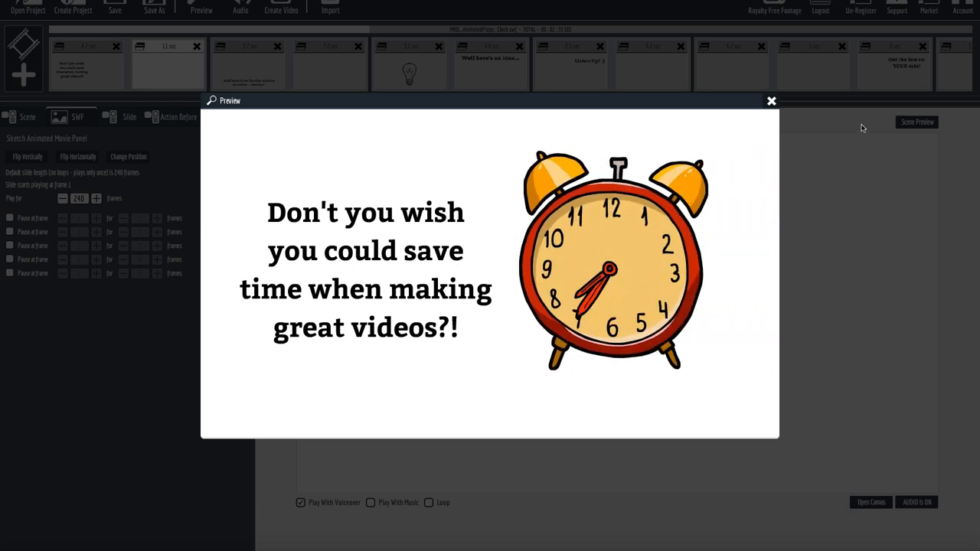
{"action": "left_click", "coordinate": [771, 100]}
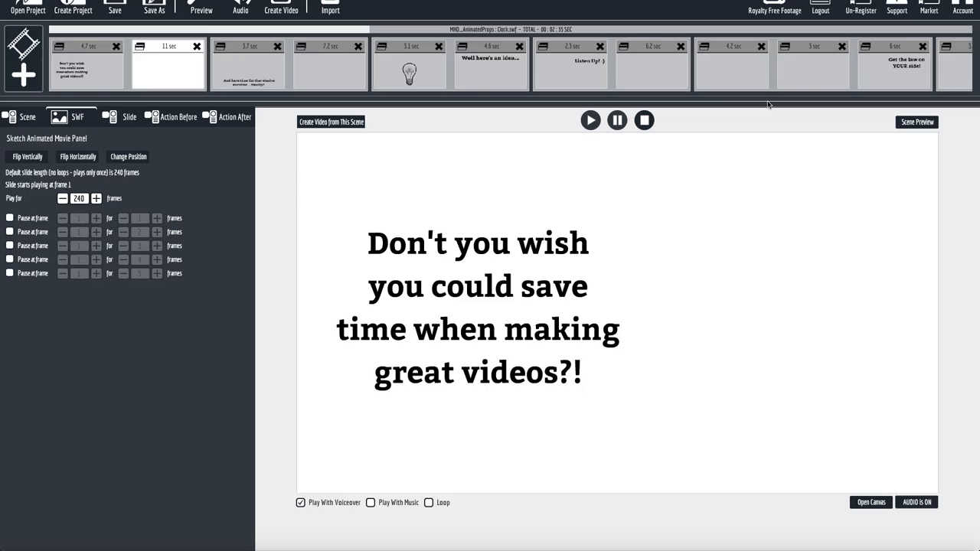
- Preview the elusive-vacation text scene and close its preview
{"action": "left_click", "coordinate": [202, 7]}
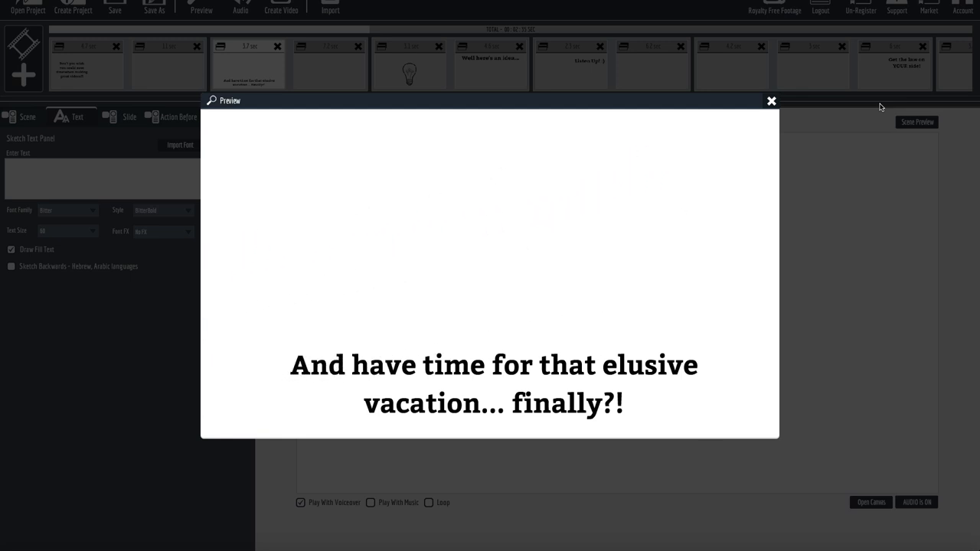
{"action": "left_click", "coordinate": [771, 101]}
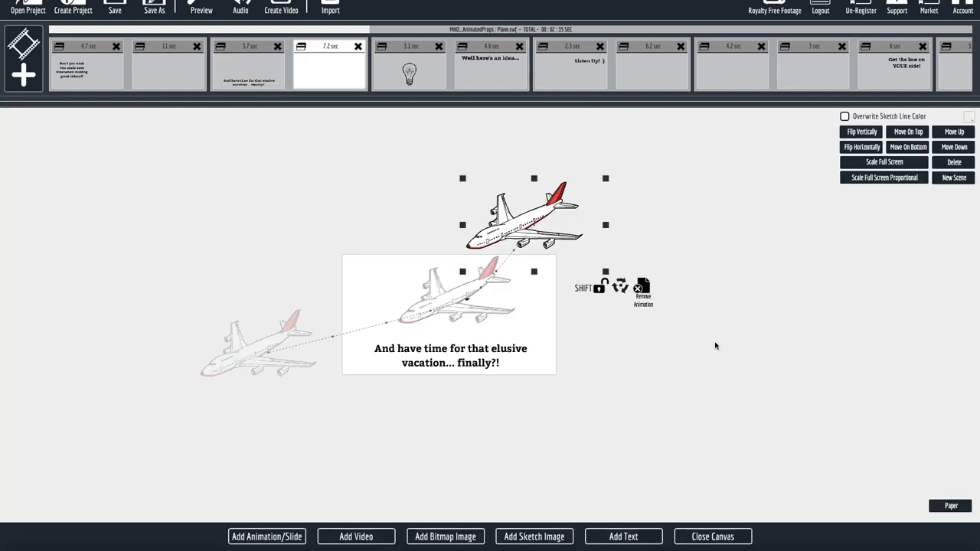
{"action": "mouse_move", "coordinate": [377, 307]}
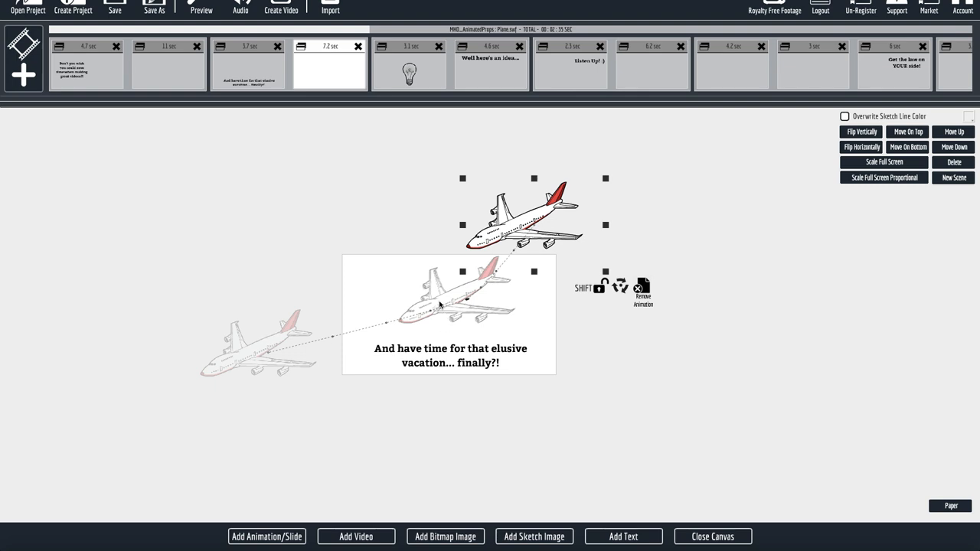
{"action": "mouse_move", "coordinate": [442, 306]}
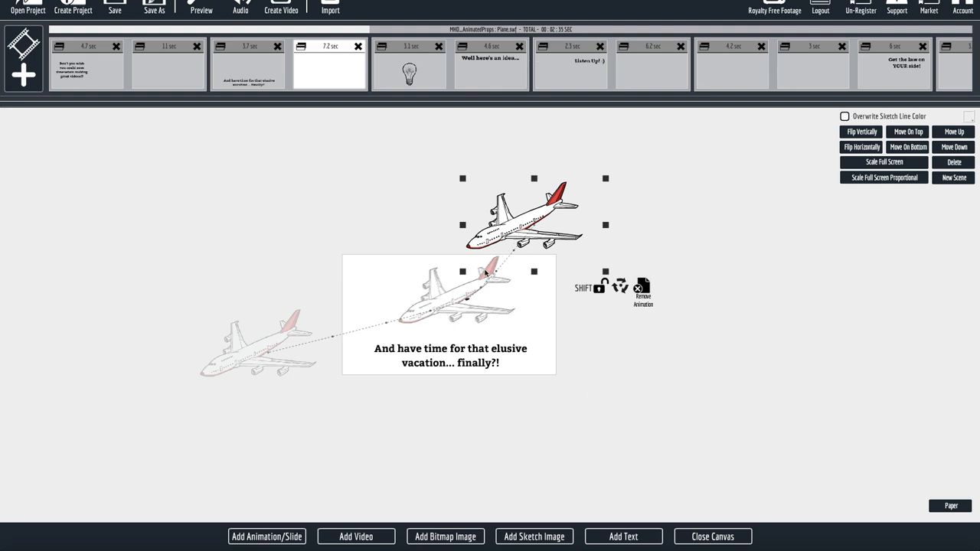
{"action": "mouse_move", "coordinate": [768, 547]}
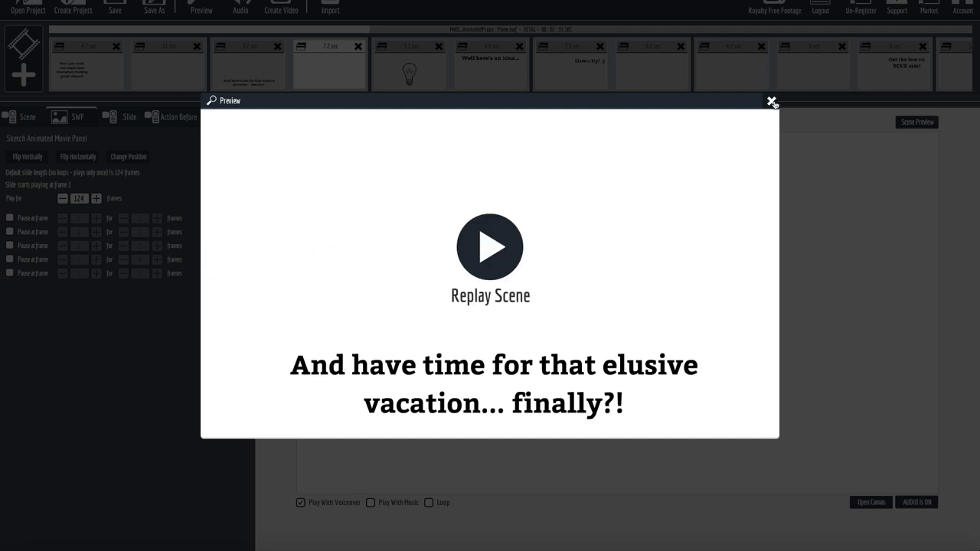
- Close the airplane preview, then preview the Listen Up! headphones scene and close it
{"action": "left_click", "coordinate": [772, 101]}
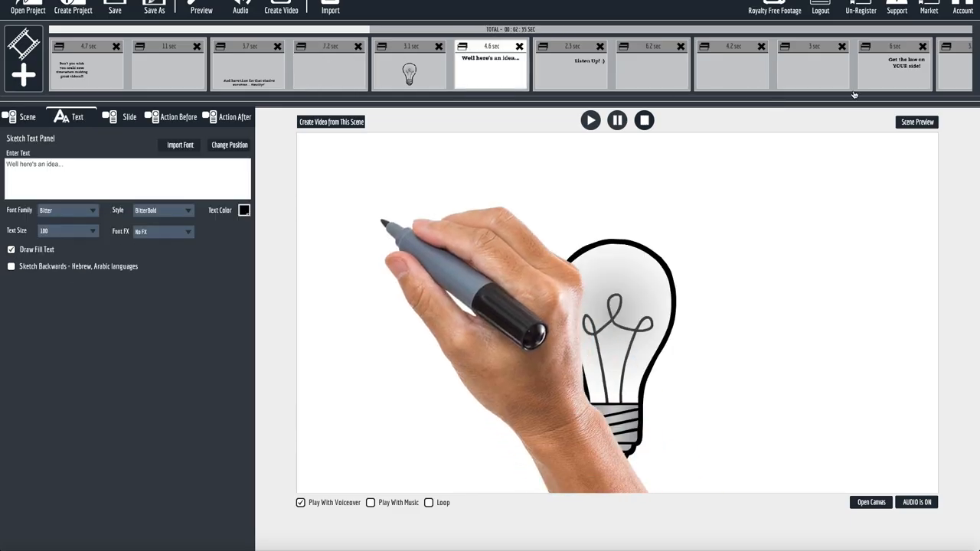
{"action": "left_click", "coordinate": [202, 7]}
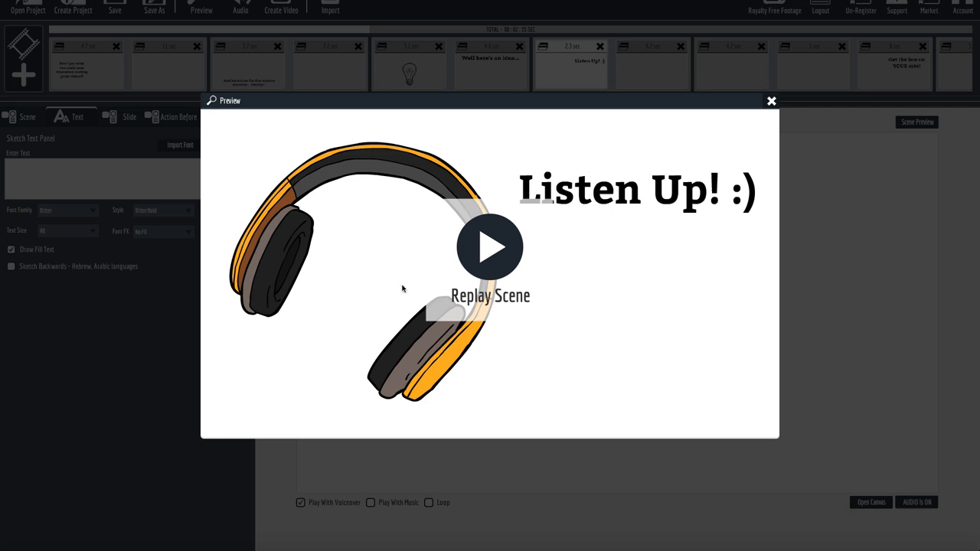
{"action": "mouse_move", "coordinate": [773, 102]}
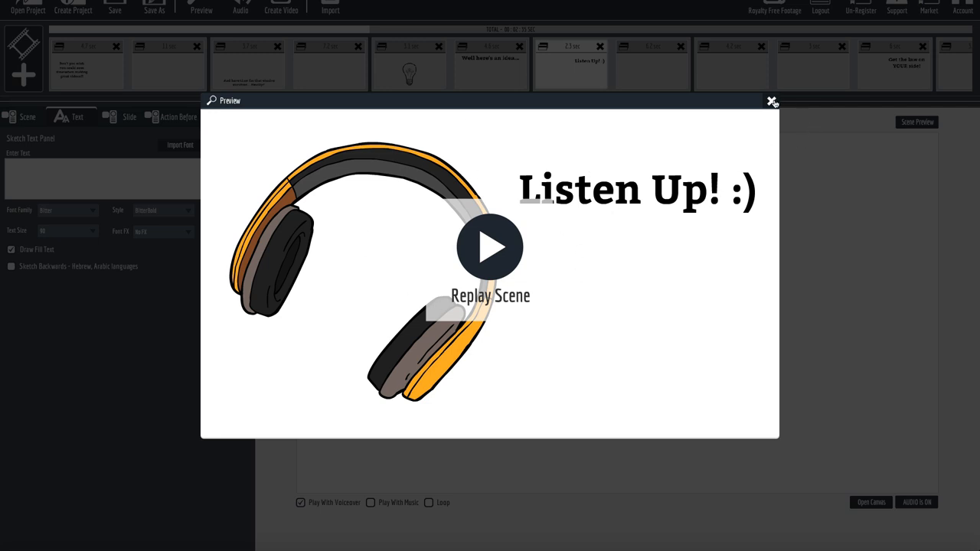
{"action": "left_click", "coordinate": [772, 101]}
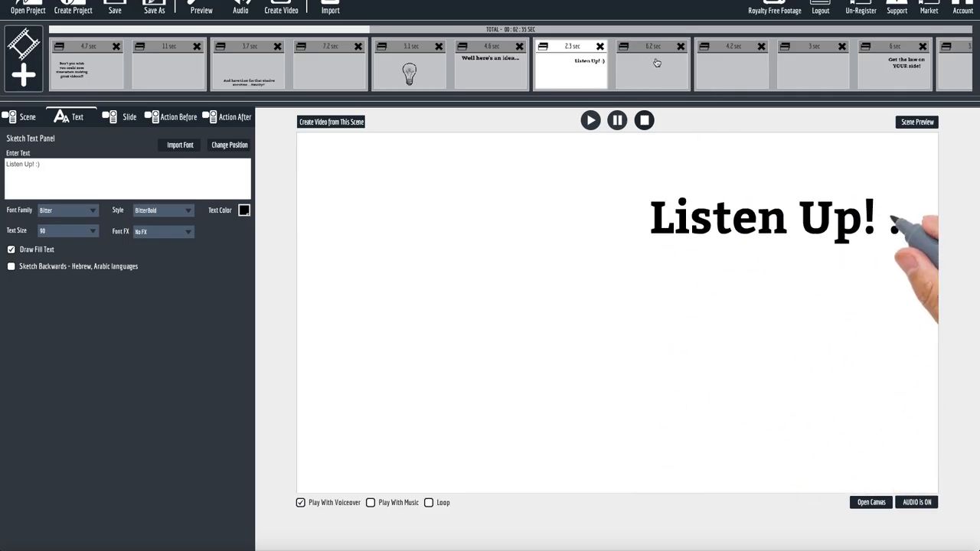
- Inspect the 6.2-second headphones scene's animation path on the canvas, then close the canvas
{"action": "left_click", "coordinate": [652, 63]}
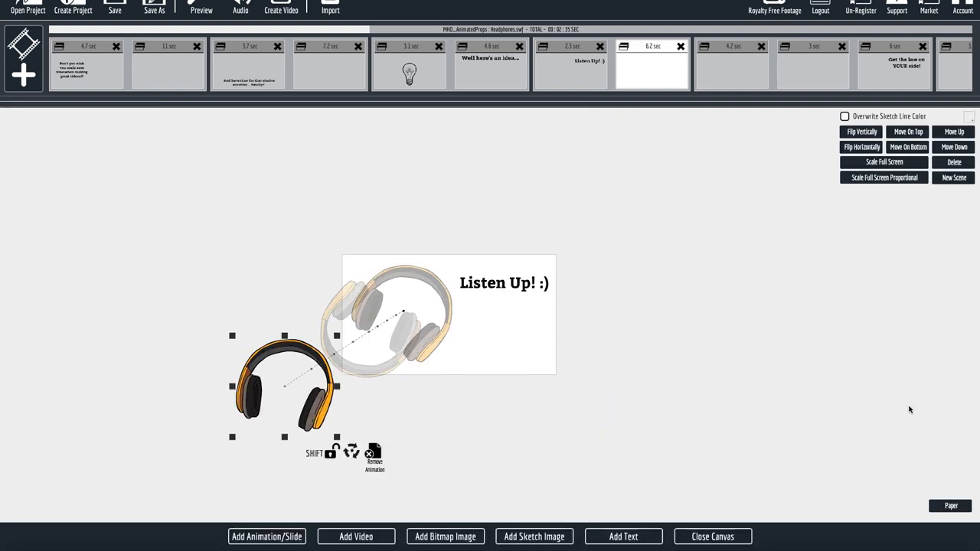
{"action": "mouse_move", "coordinate": [251, 410]}
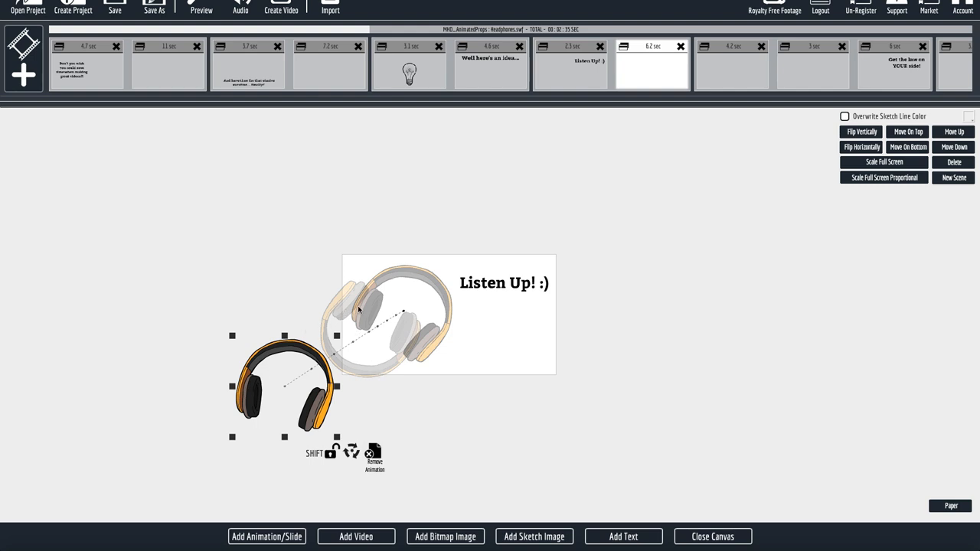
{"action": "mouse_move", "coordinate": [376, 307]}
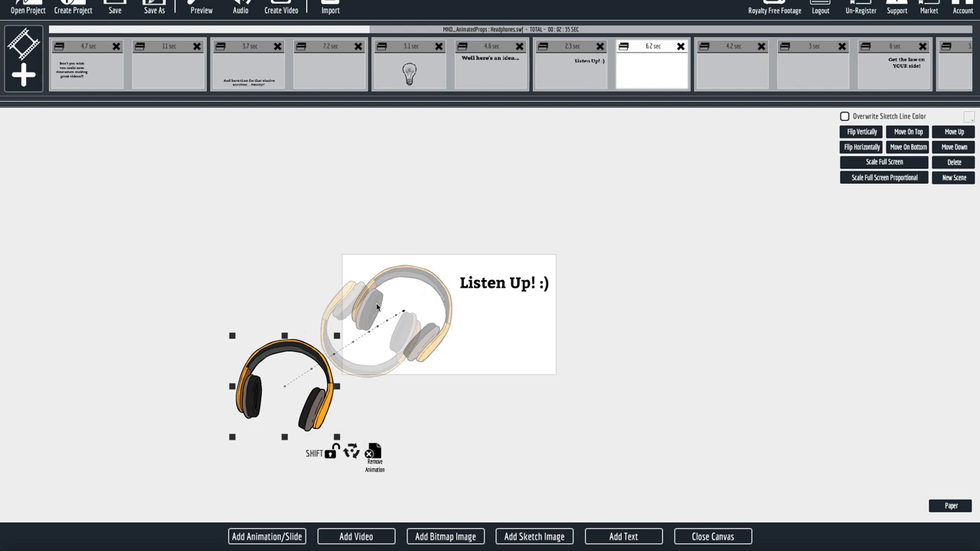
{"action": "mouse_move", "coordinate": [387, 288]}
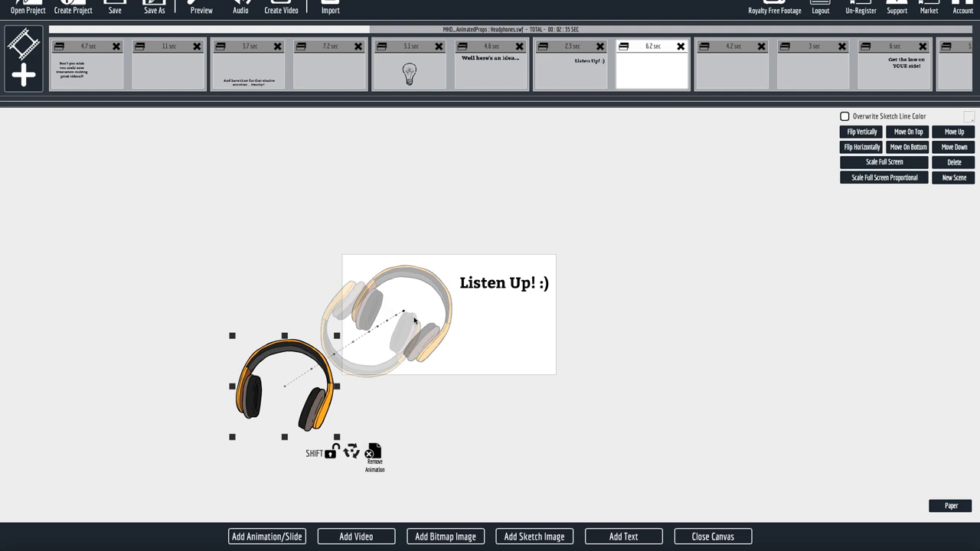
{"action": "mouse_move", "coordinate": [383, 333]}
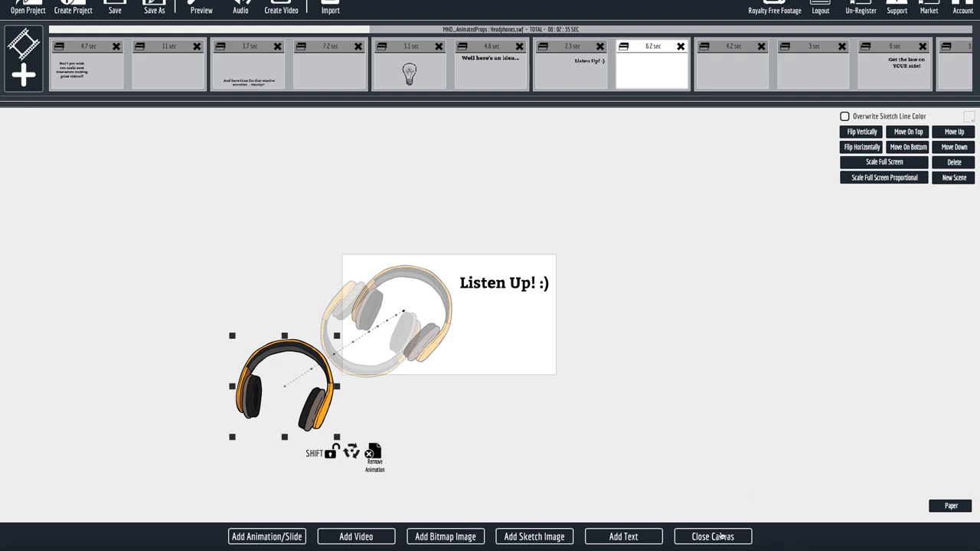
{"action": "left_click", "coordinate": [201, 8]}
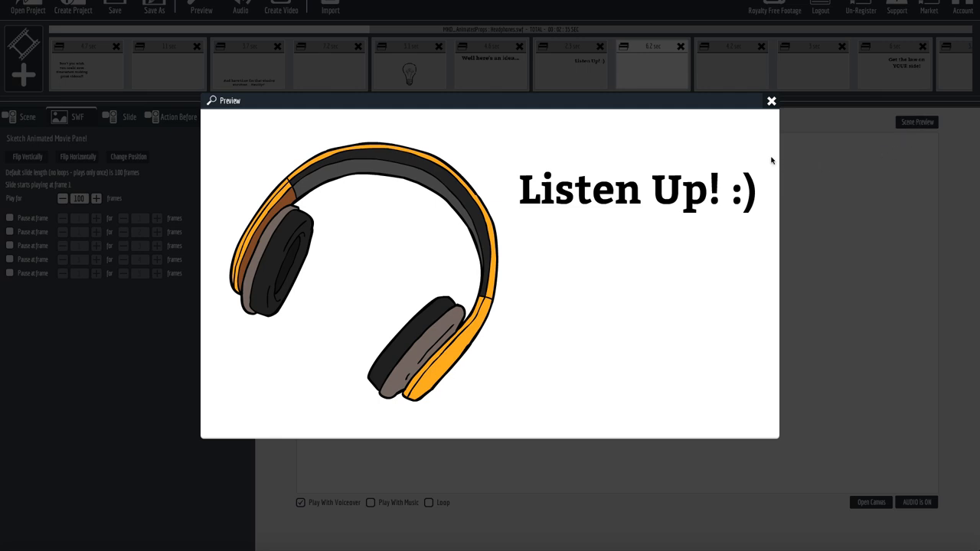
- Close the headphones and legal-scale previews, then select the sun-and-clouds slide
{"action": "left_click", "coordinate": [771, 100]}
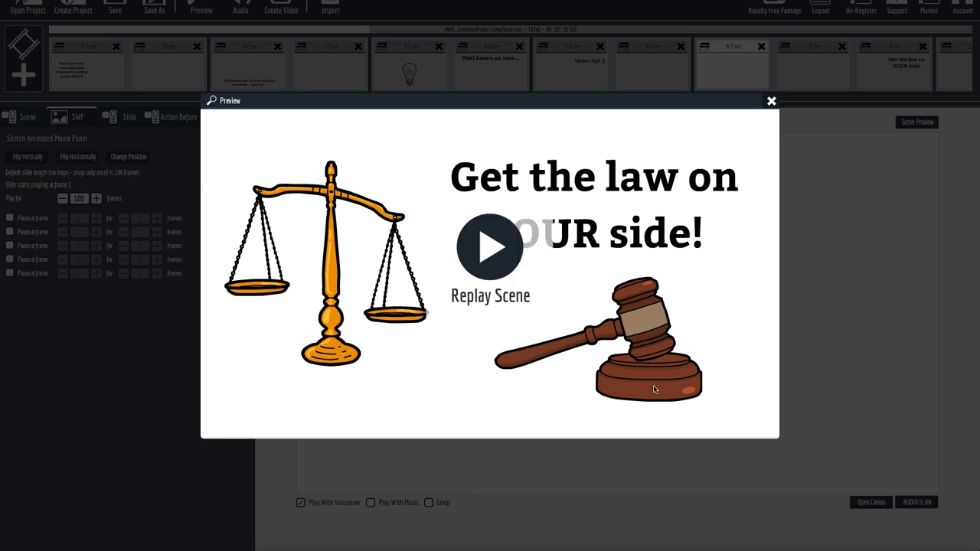
{"action": "mouse_move", "coordinate": [698, 160]}
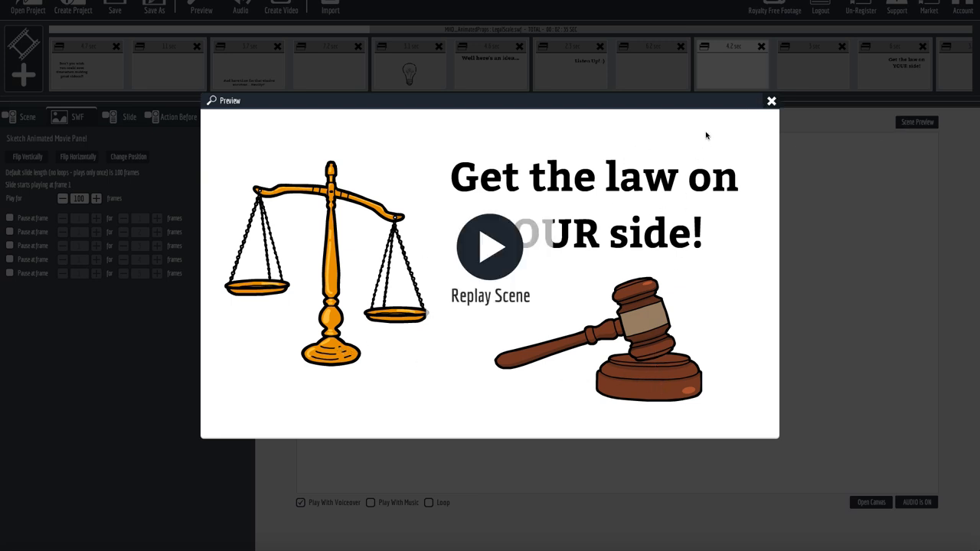
{"action": "left_click", "coordinate": [771, 100]}
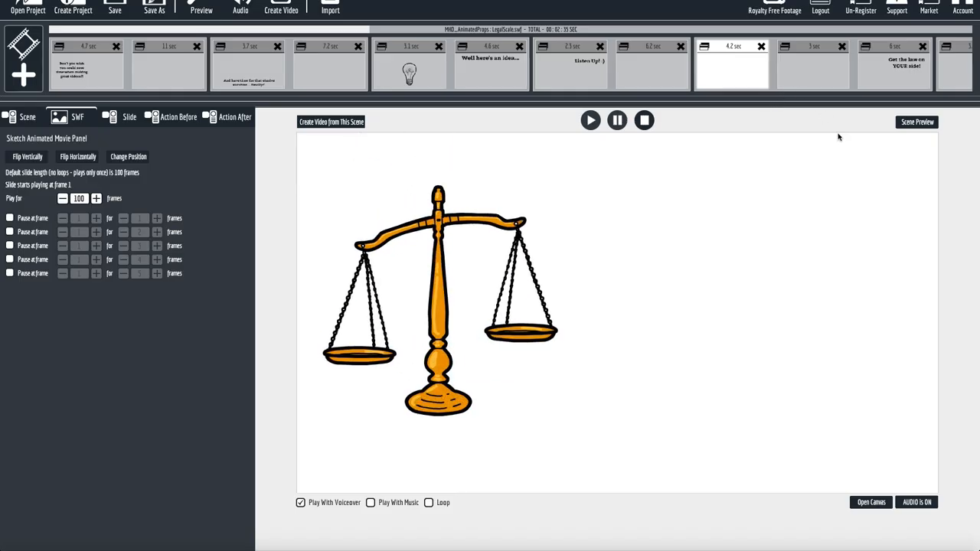
{"action": "left_click", "coordinate": [892, 64]}
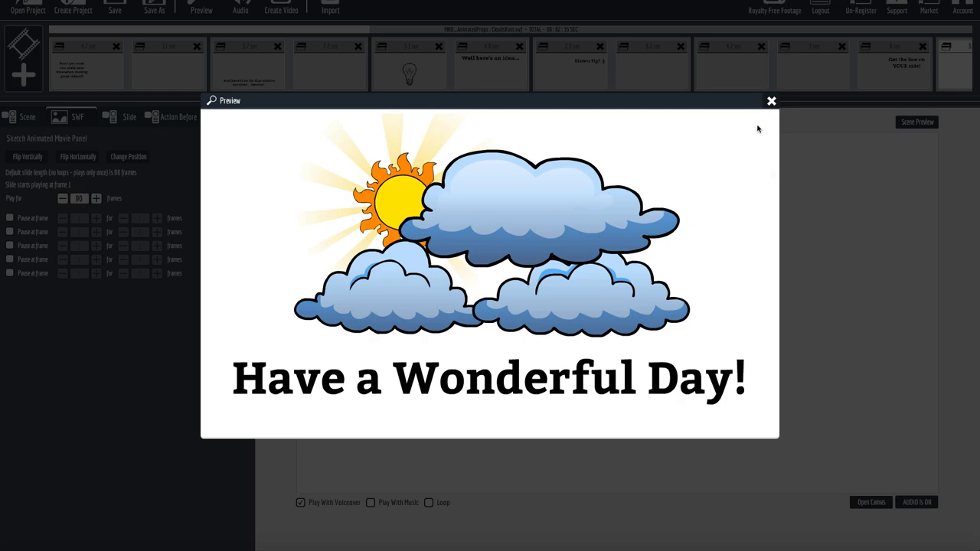
- Close the sun preview, then inspect and close the rain-clouds canvas layout
{"action": "left_click", "coordinate": [771, 100]}
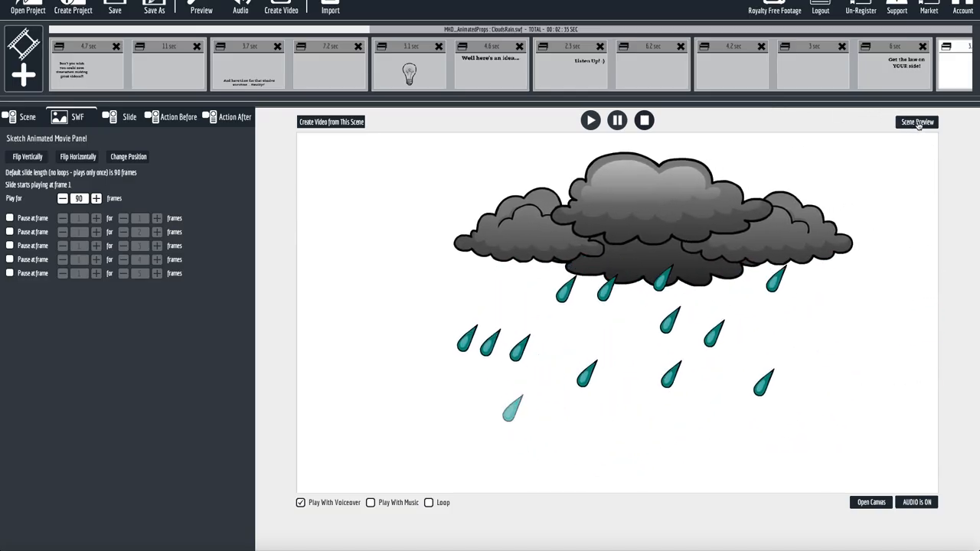
{"action": "left_click", "coordinate": [871, 502]}
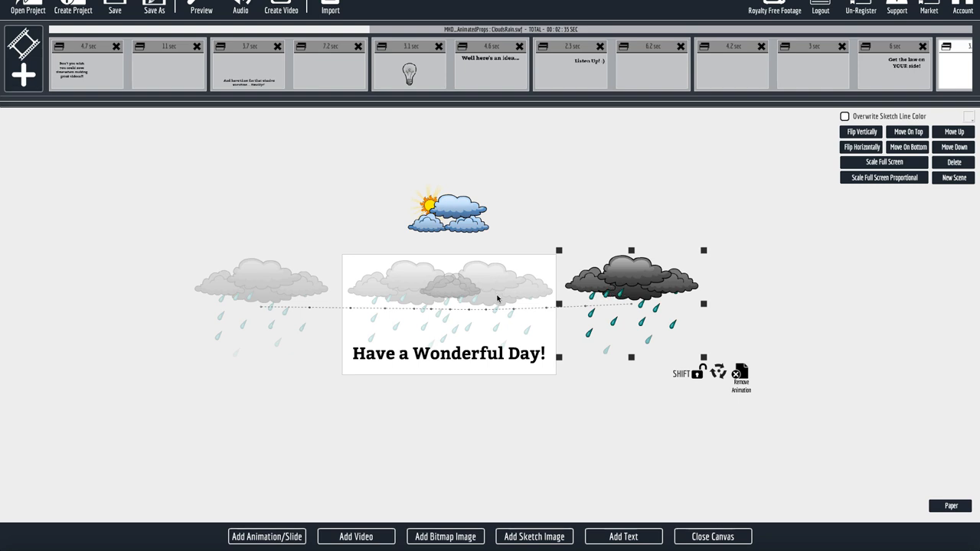
{"action": "mouse_move", "coordinate": [583, 289]}
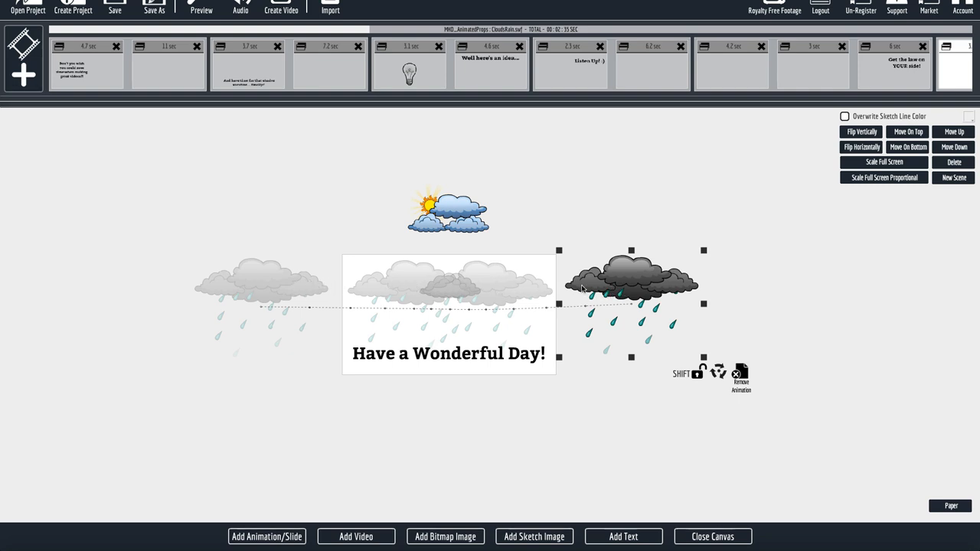
{"action": "mouse_move", "coordinate": [398, 282]}
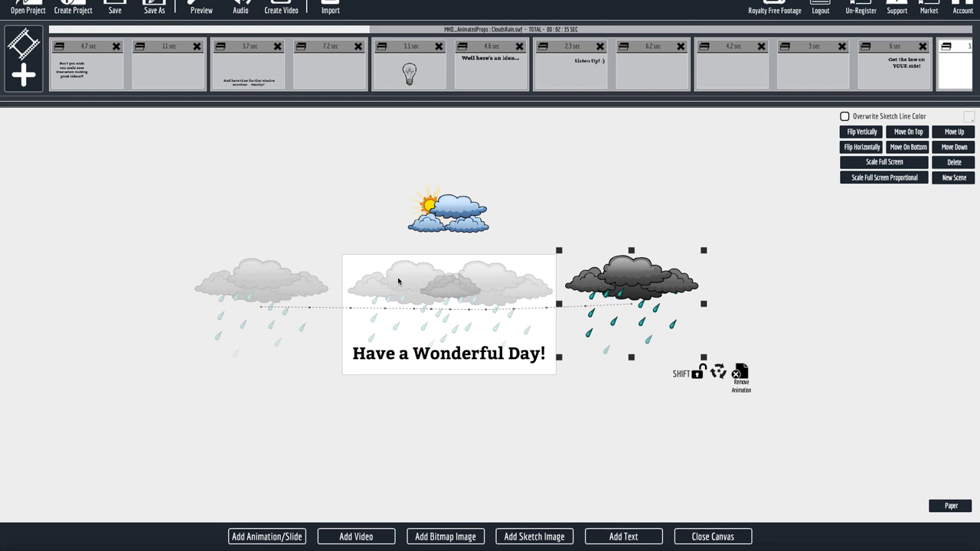
{"action": "left_click", "coordinate": [711, 536]}
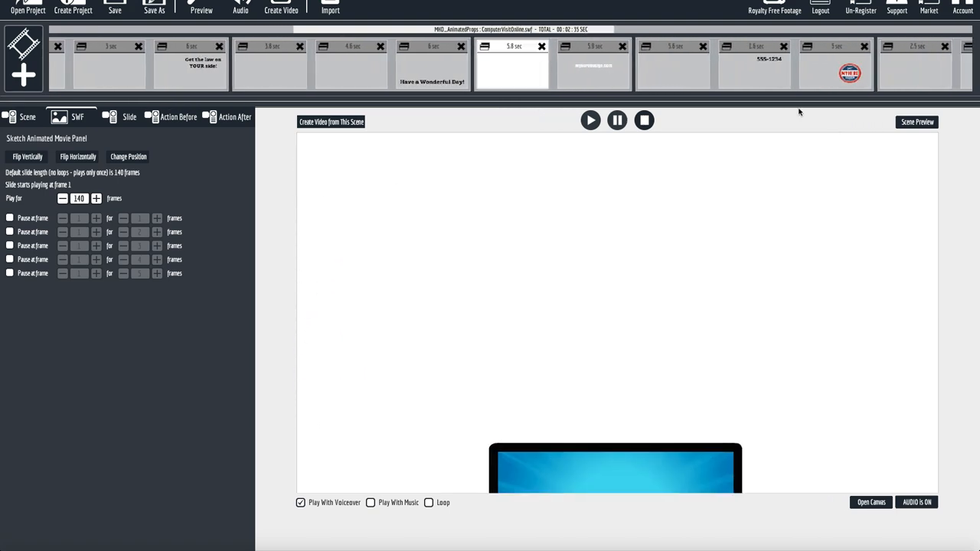
- Preview the computer-monitor scene twice, closing the preview each time
{"action": "left_click", "coordinate": [917, 122]}
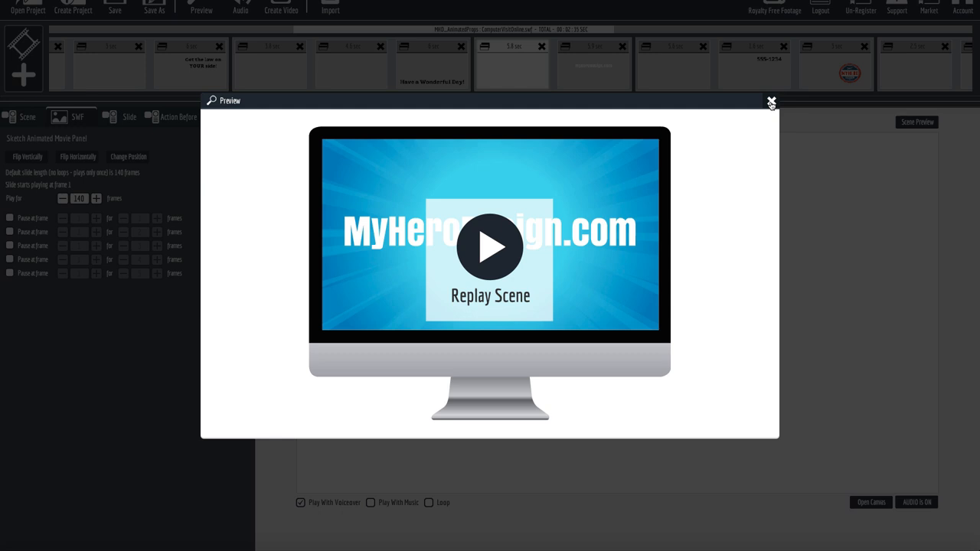
{"action": "mouse_move", "coordinate": [464, 235]}
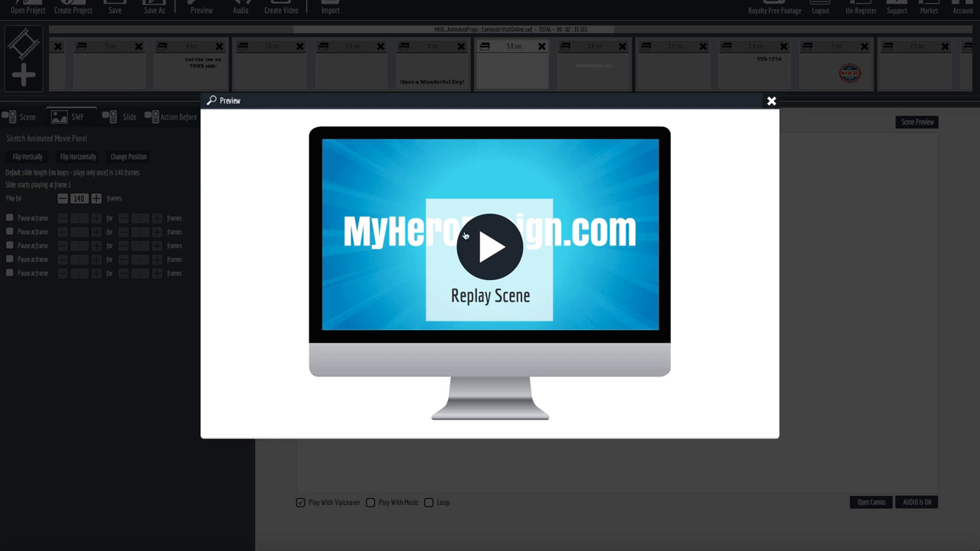
{"action": "mouse_move", "coordinate": [772, 106]}
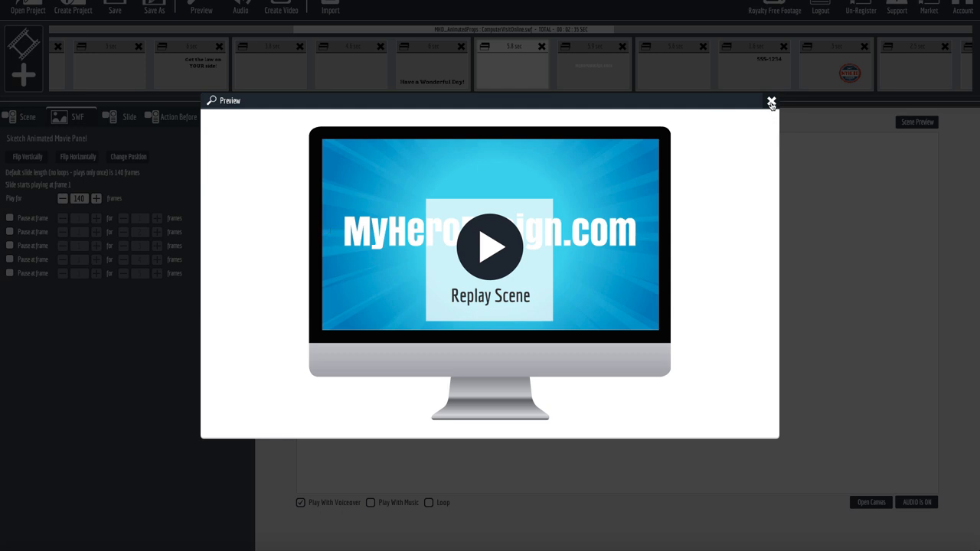
{"action": "left_click", "coordinate": [772, 102]}
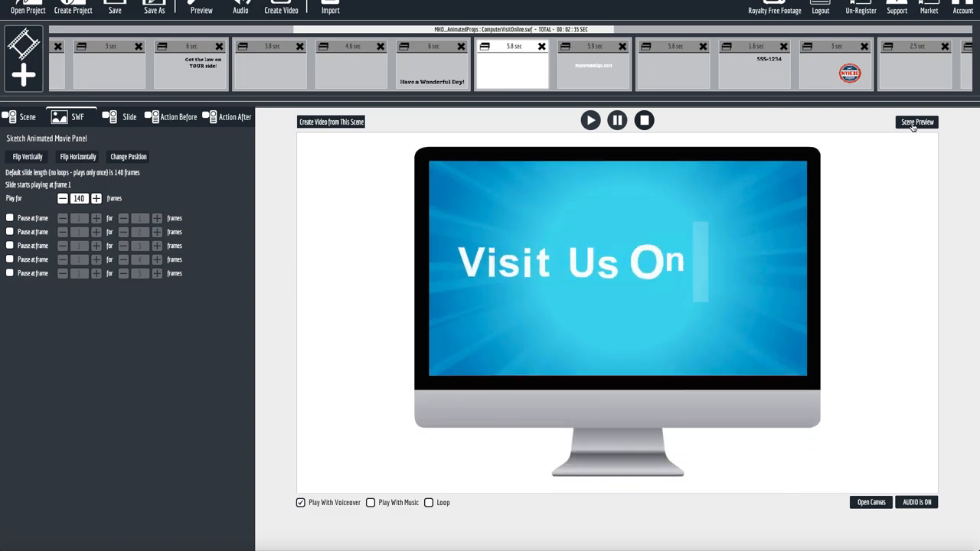
{"action": "left_click", "coordinate": [917, 122]}
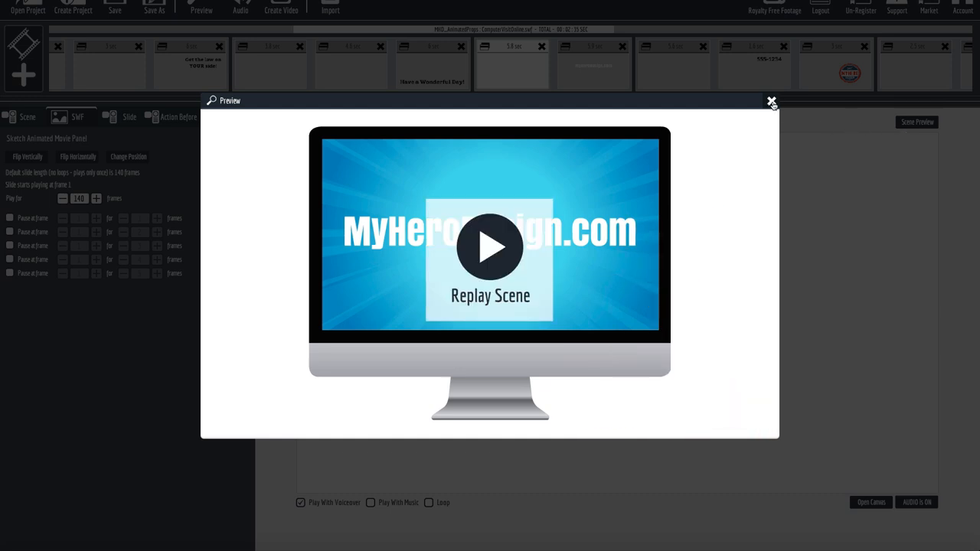
{"action": "left_click", "coordinate": [773, 102]}
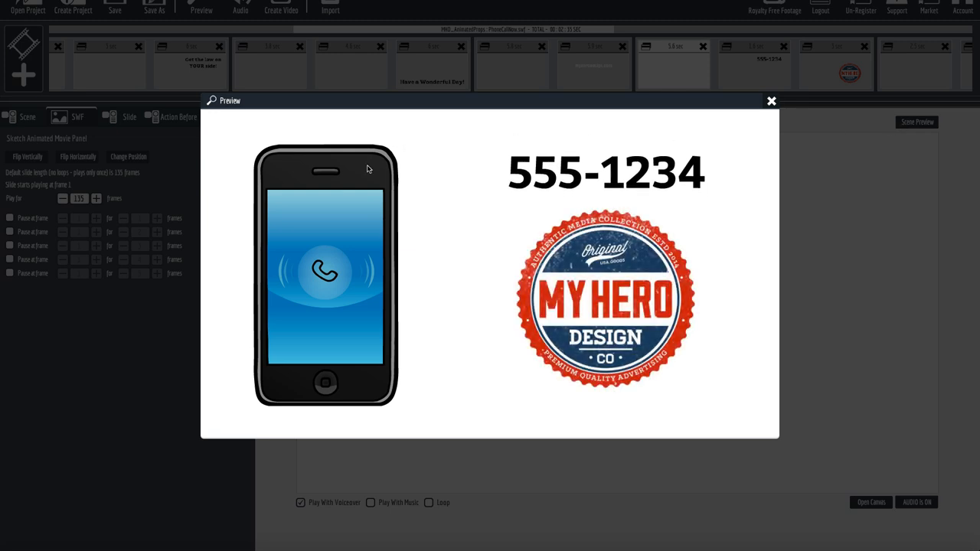
- Close the phone preview and open the 555-1234 text slide's settings
{"action": "left_click", "coordinate": [771, 100]}
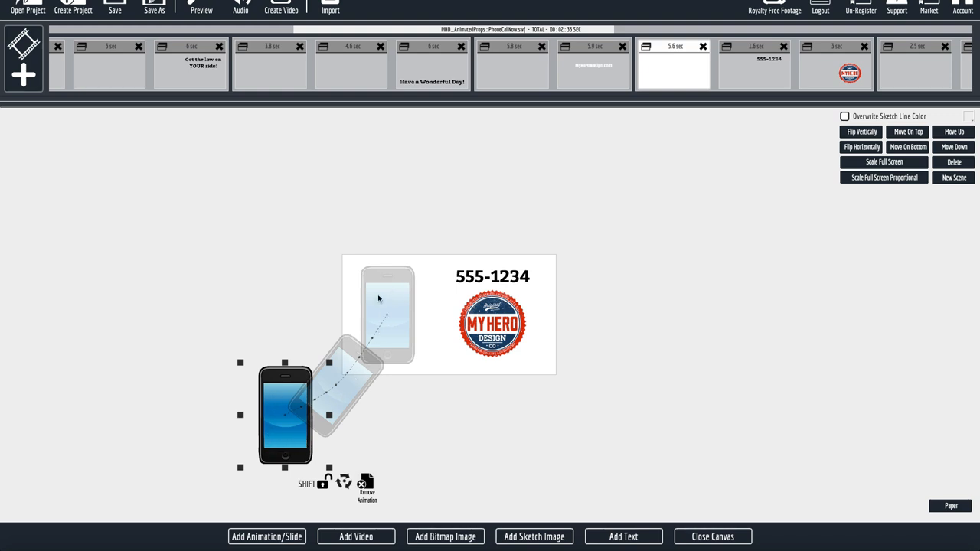
{"action": "mouse_move", "coordinate": [650, 464]}
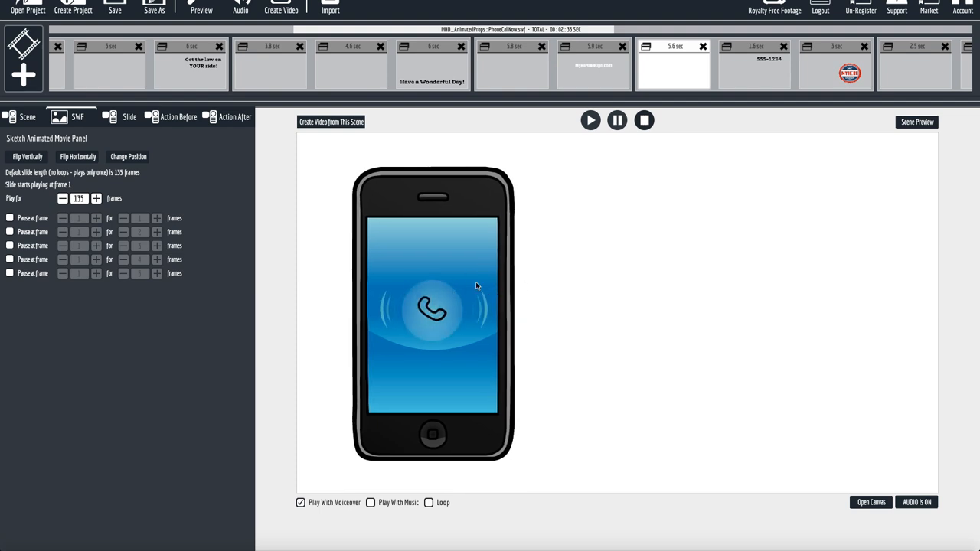
{"action": "left_click", "coordinate": [754, 73]}
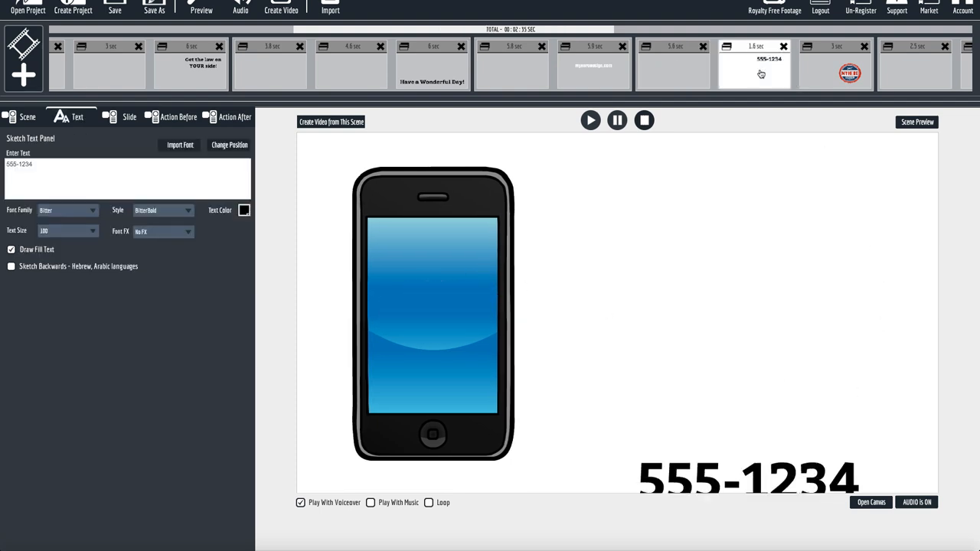
{"action": "left_click", "coordinate": [835, 65]}
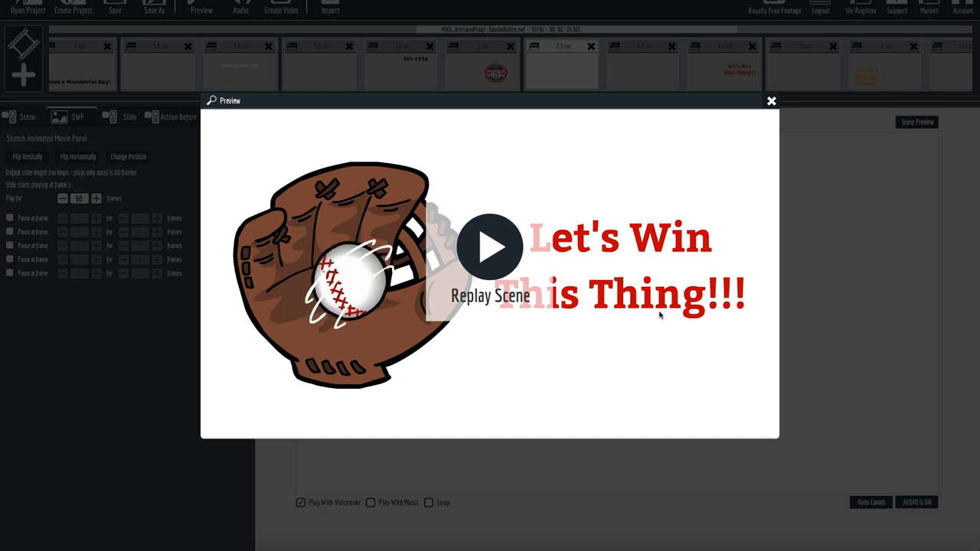
{"action": "mouse_move", "coordinate": [354, 274]}
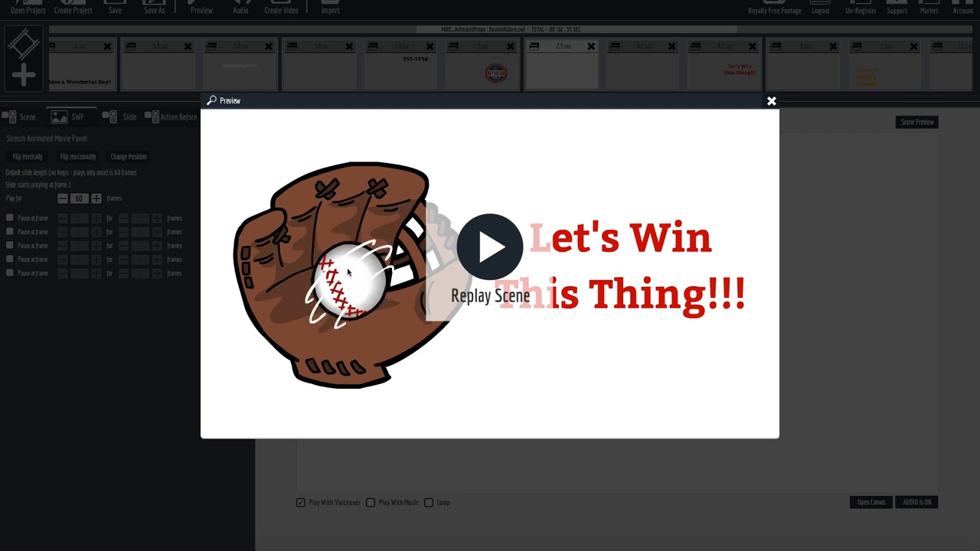
{"action": "mouse_move", "coordinate": [354, 287]}
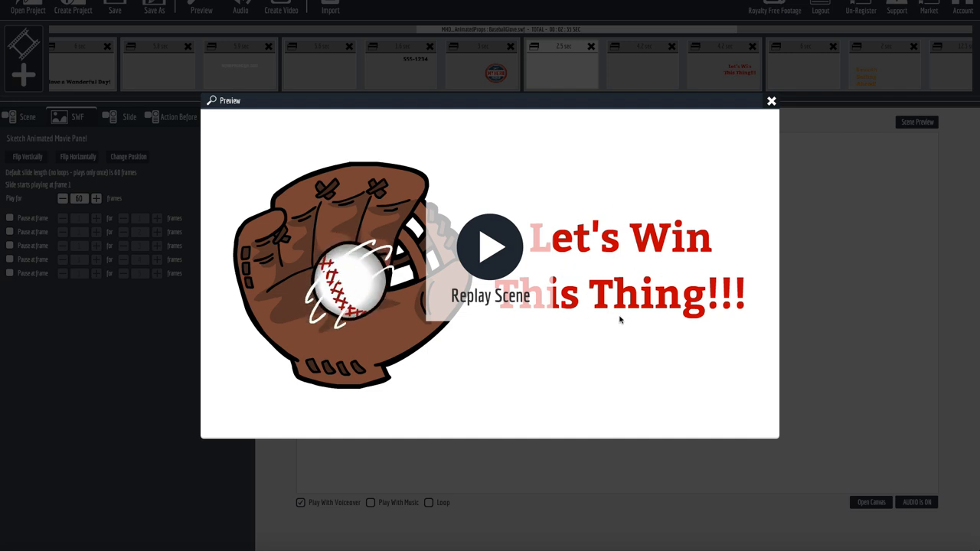
- Close the baseball-glove preview and open the BaseballSpinning slide's canvas
{"action": "left_click", "coordinate": [771, 101]}
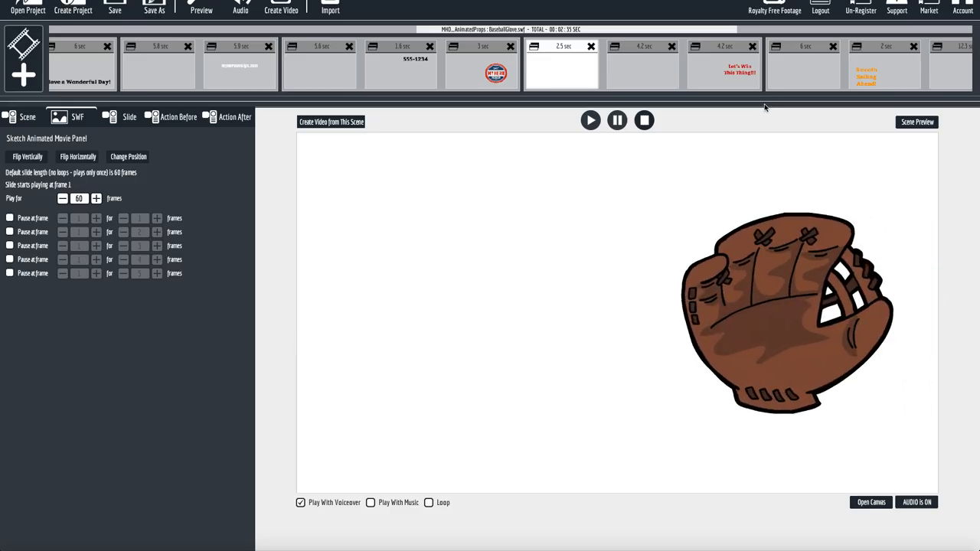
{"action": "left_click", "coordinate": [642, 64]}
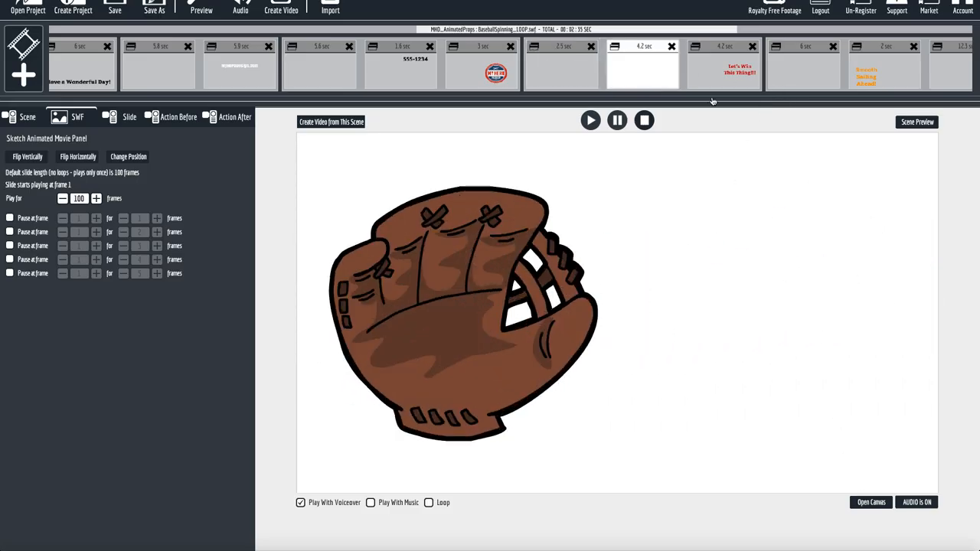
{"action": "left_click", "coordinate": [871, 502]}
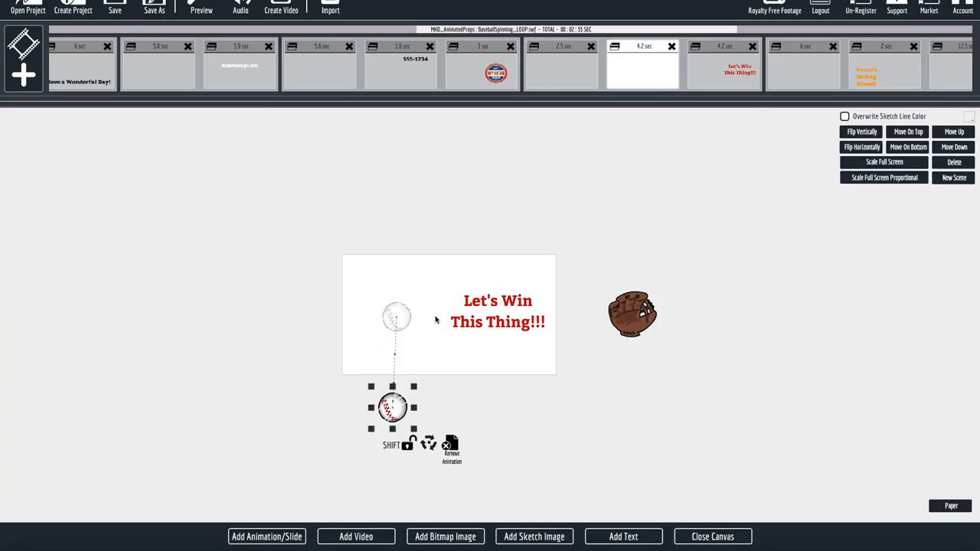
- Add a Flash slide, browsing boat, clouds, for-sale sign, sun, baseball and clock SWFs
{"action": "left_click", "coordinate": [266, 536]}
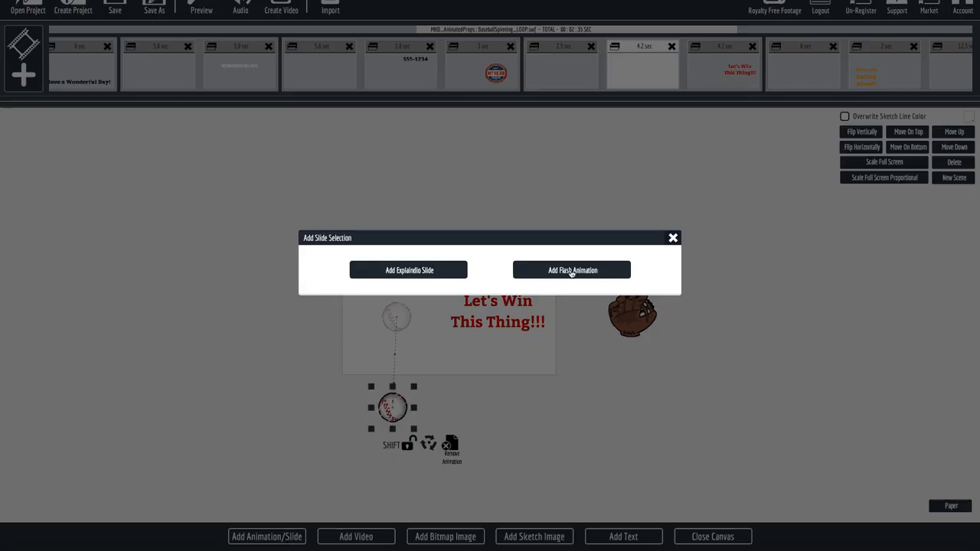
{"action": "mouse_move", "coordinate": [585, 279]}
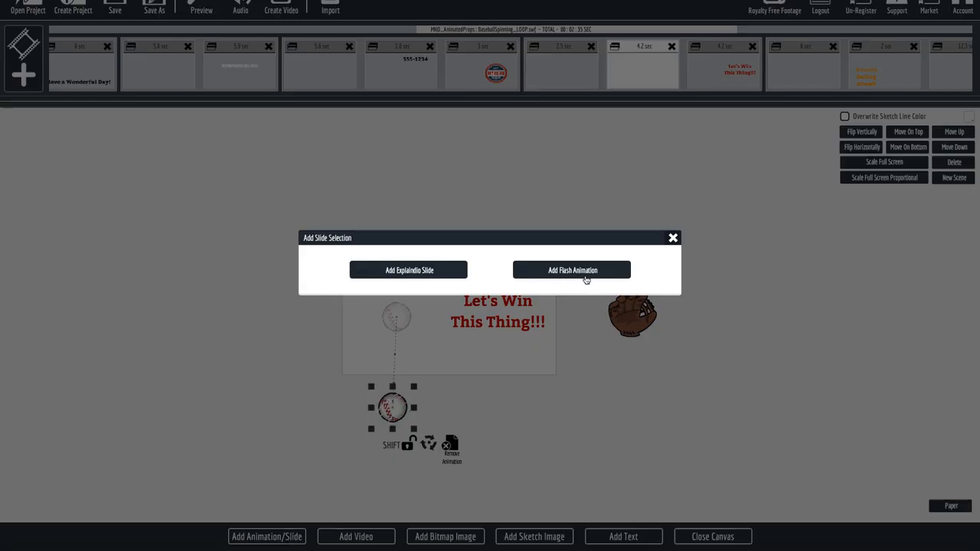
{"action": "left_click", "coordinate": [572, 270]}
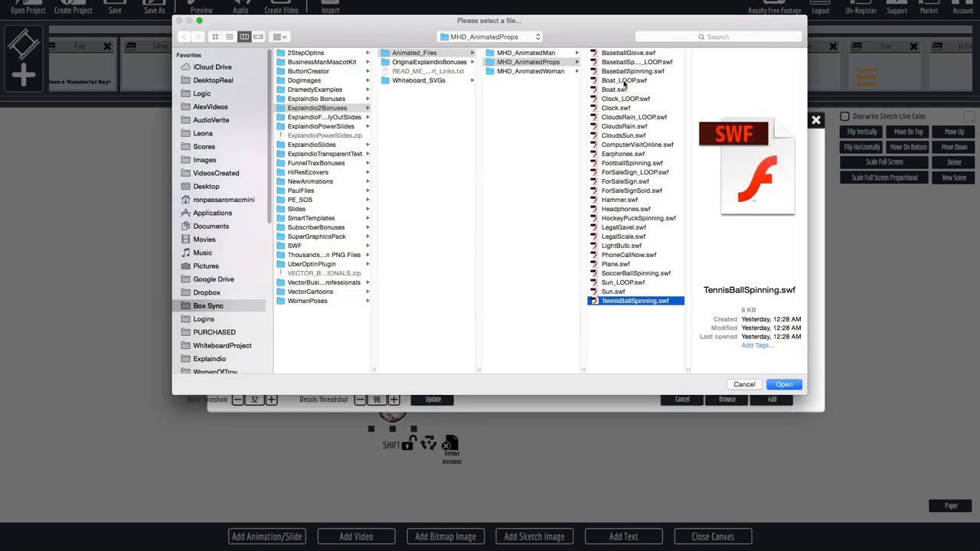
{"action": "left_click", "coordinate": [624, 81]}
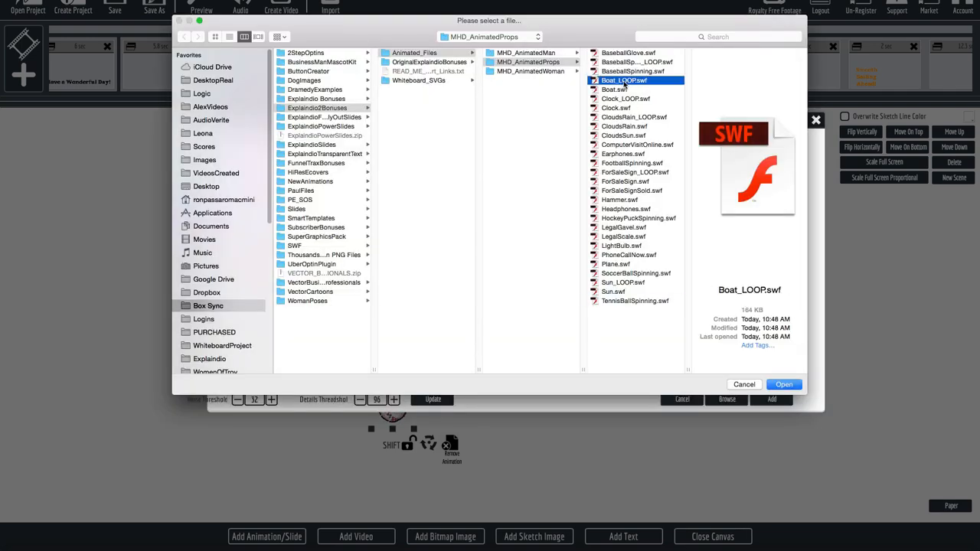
{"action": "left_click", "coordinate": [634, 117]}
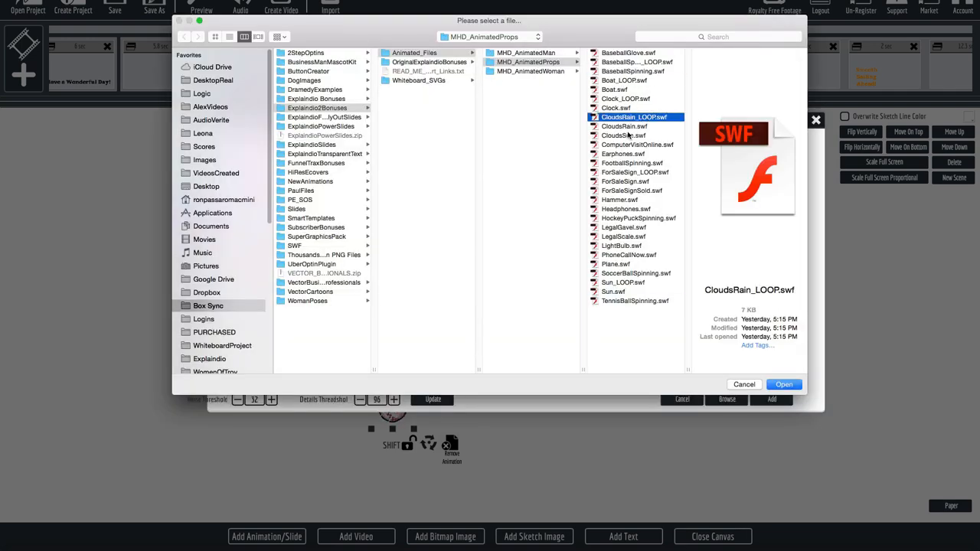
{"action": "left_click", "coordinate": [634, 171]}
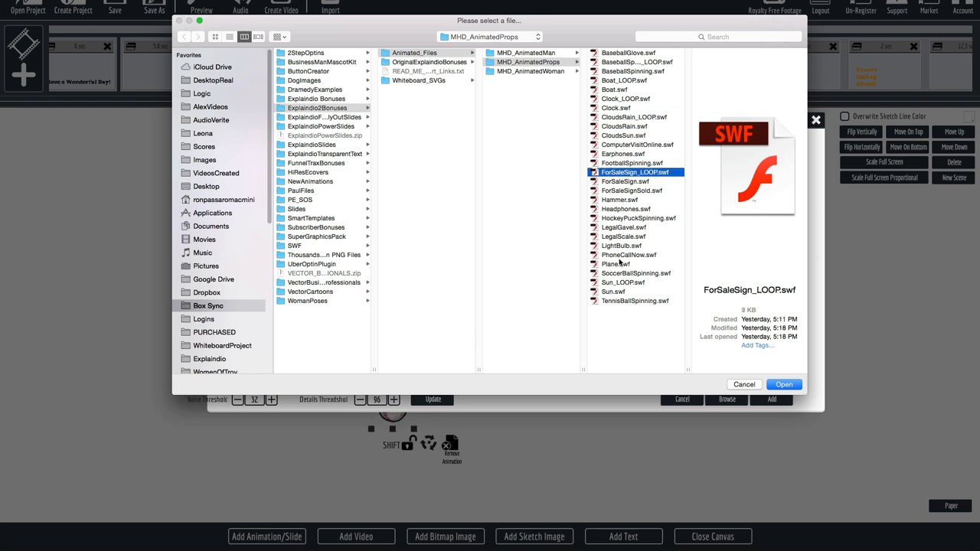
{"action": "left_click", "coordinate": [623, 282]}
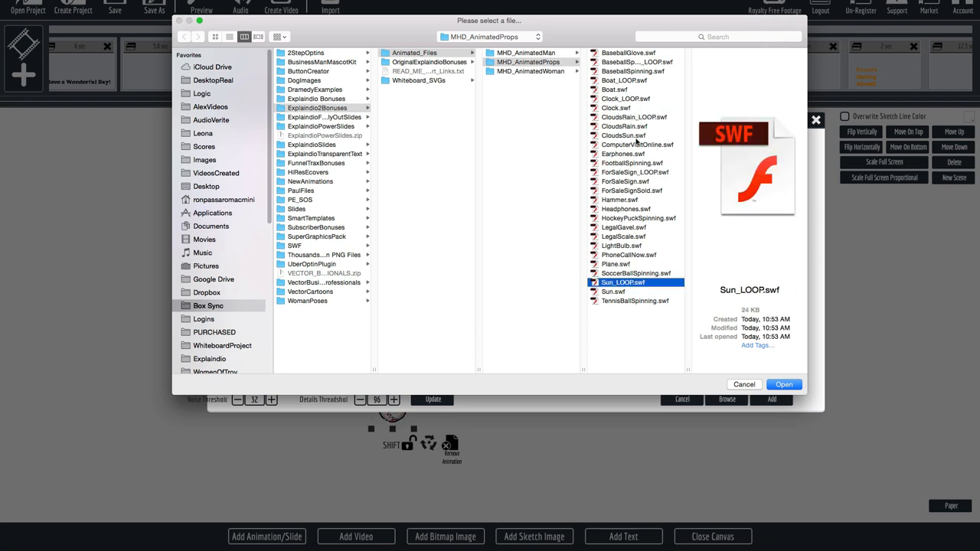
{"action": "left_click", "coordinate": [634, 61]}
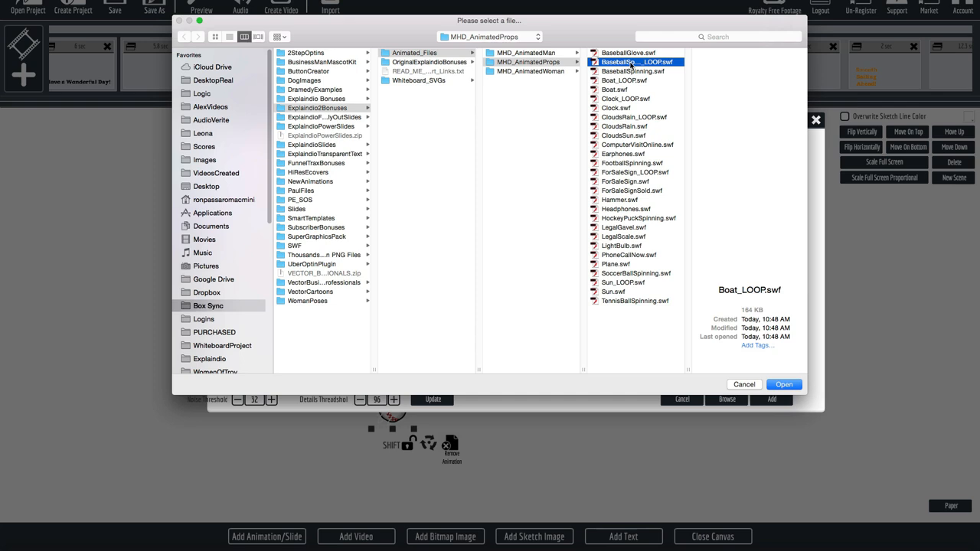
{"action": "left_click", "coordinate": [624, 80]}
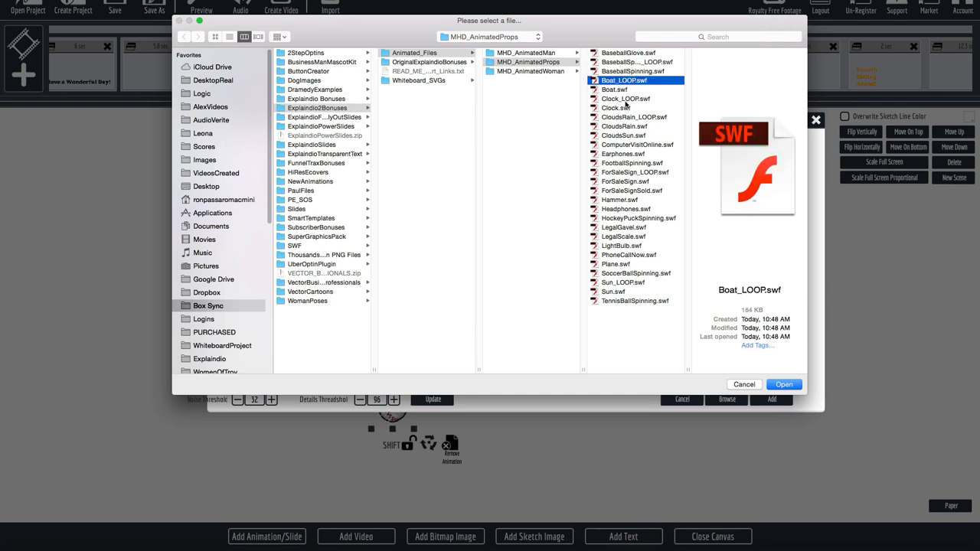
{"action": "left_click", "coordinate": [625, 98]}
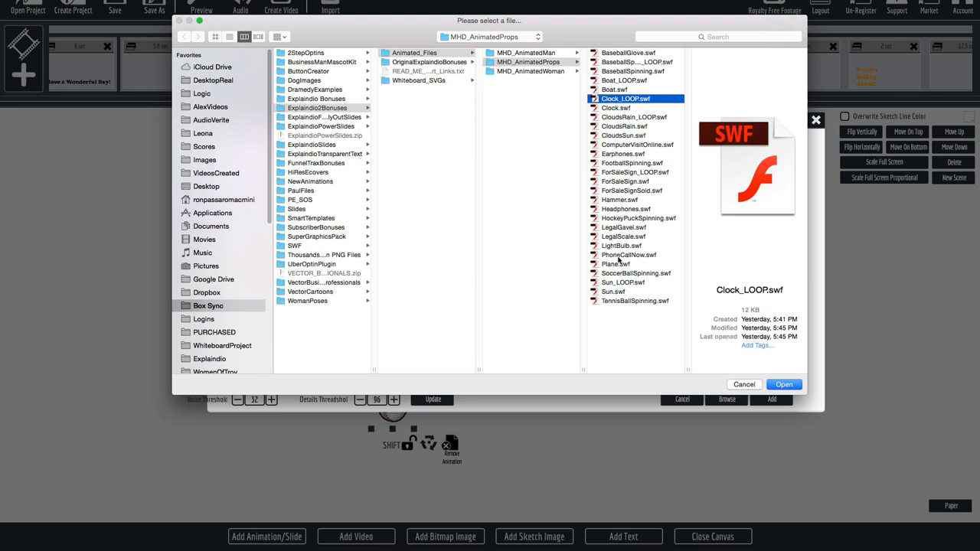
{"action": "mouse_move", "coordinate": [769, 360]}
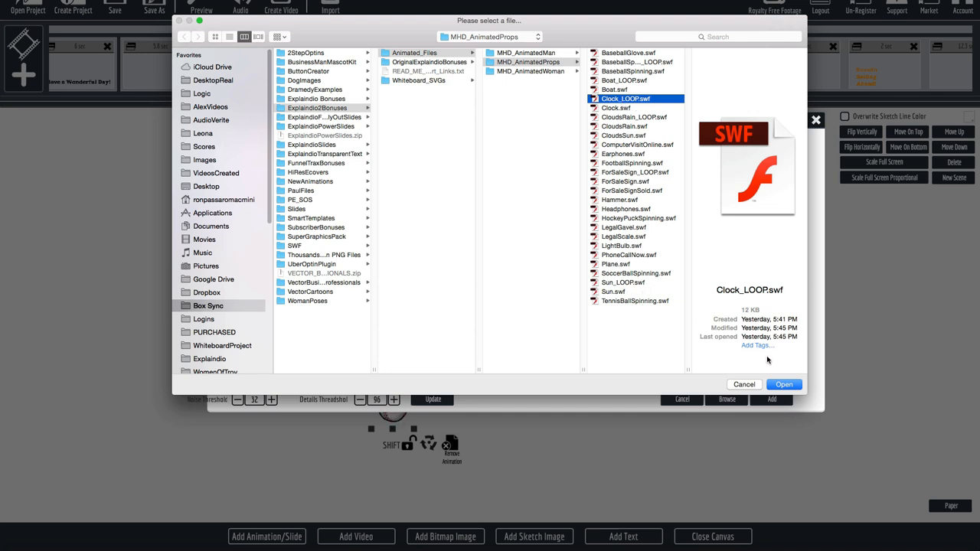
- Select the Boat_LOOP scene, then preview and replay the Smooth Sailing Ahead sun-and-sailboat animation
{"action": "left_click", "coordinate": [784, 384]}
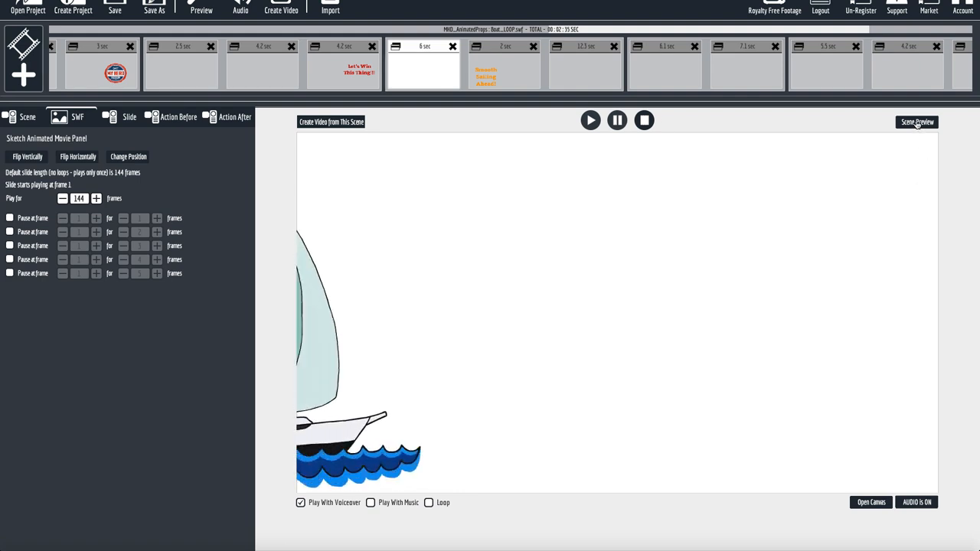
{"action": "left_click", "coordinate": [917, 122]}
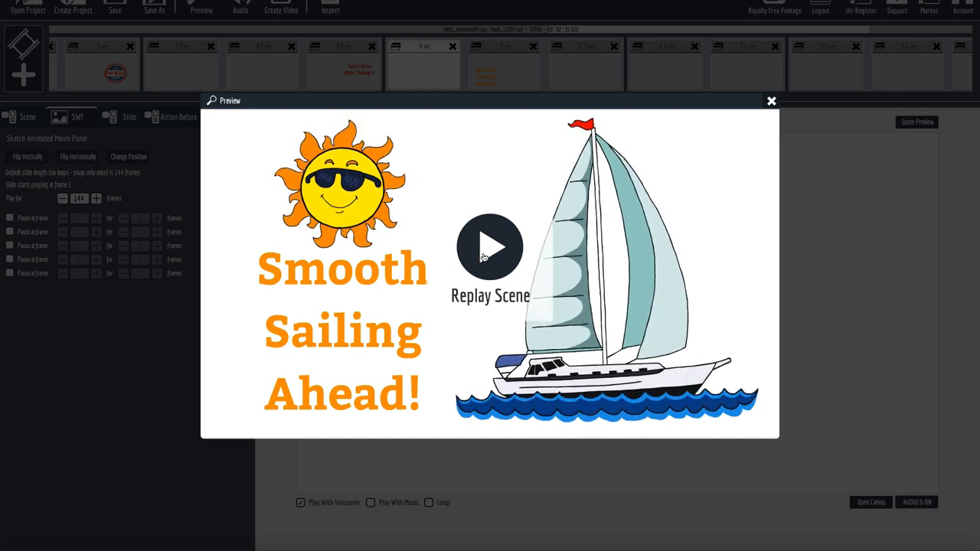
{"action": "left_click", "coordinate": [489, 247]}
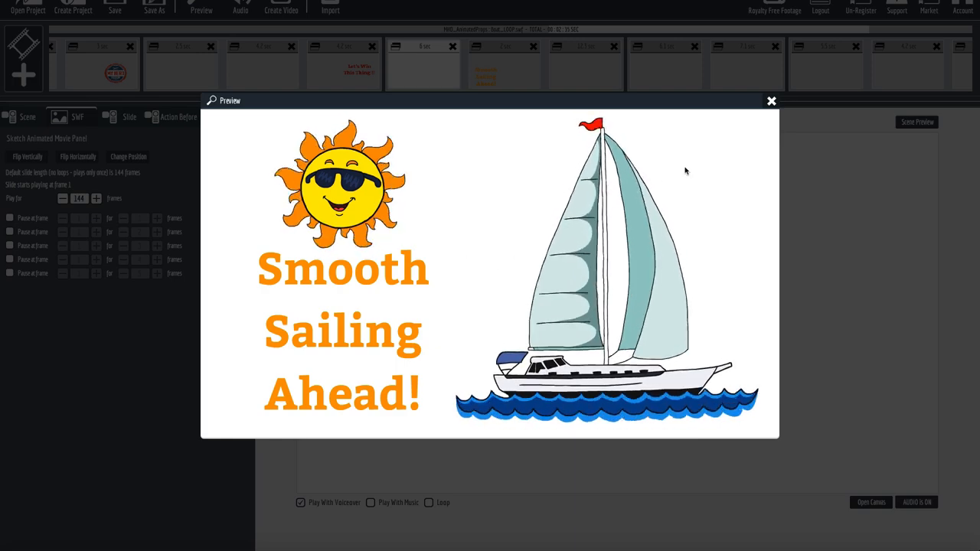
{"action": "left_click", "coordinate": [771, 100]}
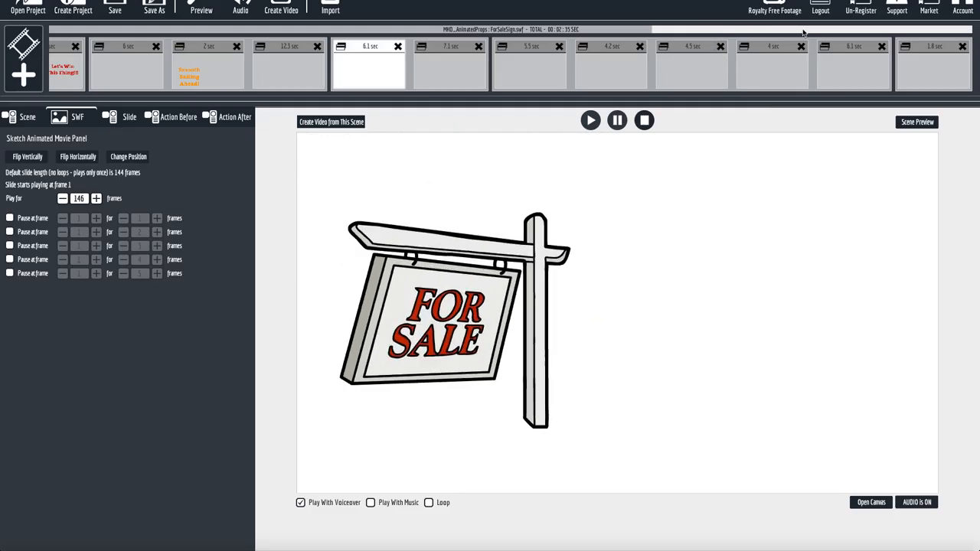
- Bring up the ForSaleSign scene in the editor
{"action": "left_click", "coordinate": [530, 65]}
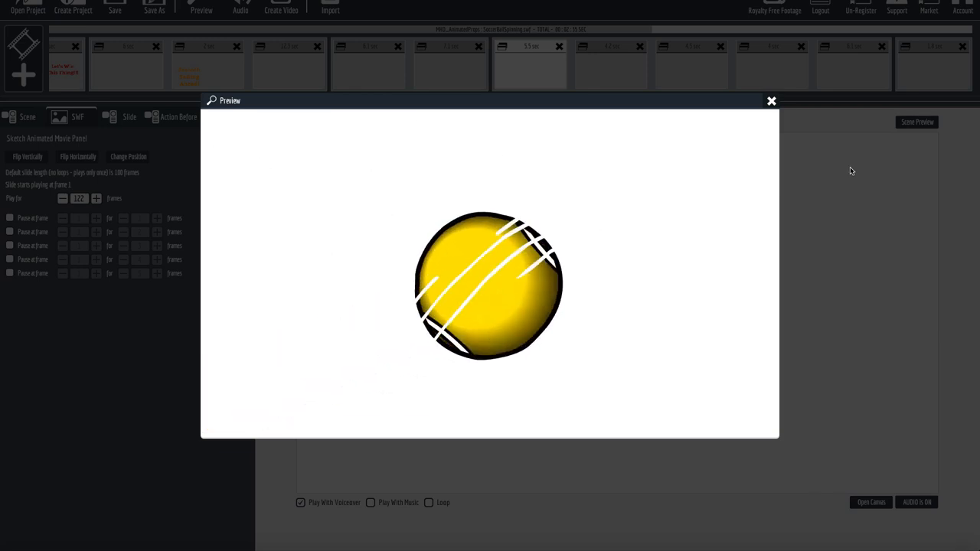
- Close the soccer ball preview and inspect its movement path on the canvas
{"action": "left_click", "coordinate": [771, 100]}
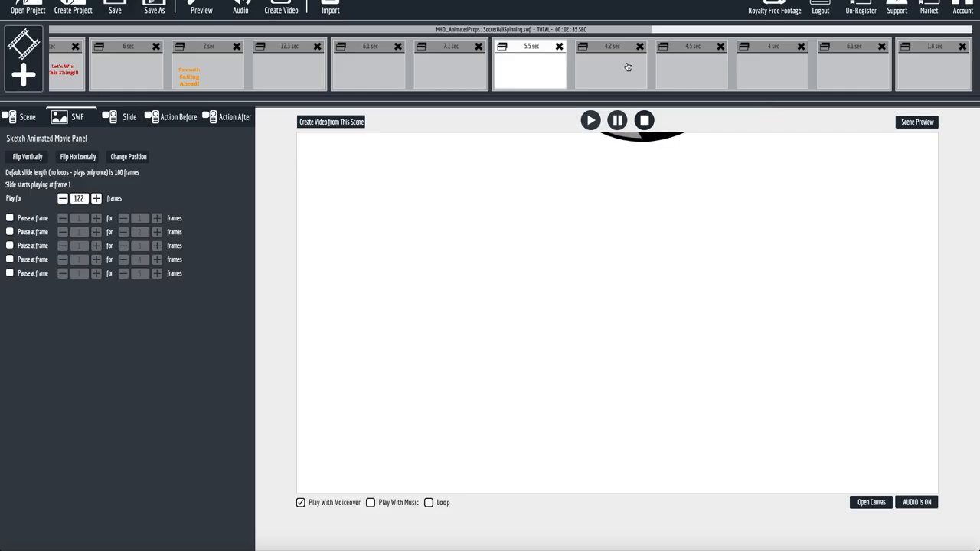
{"action": "left_click", "coordinate": [870, 502]}
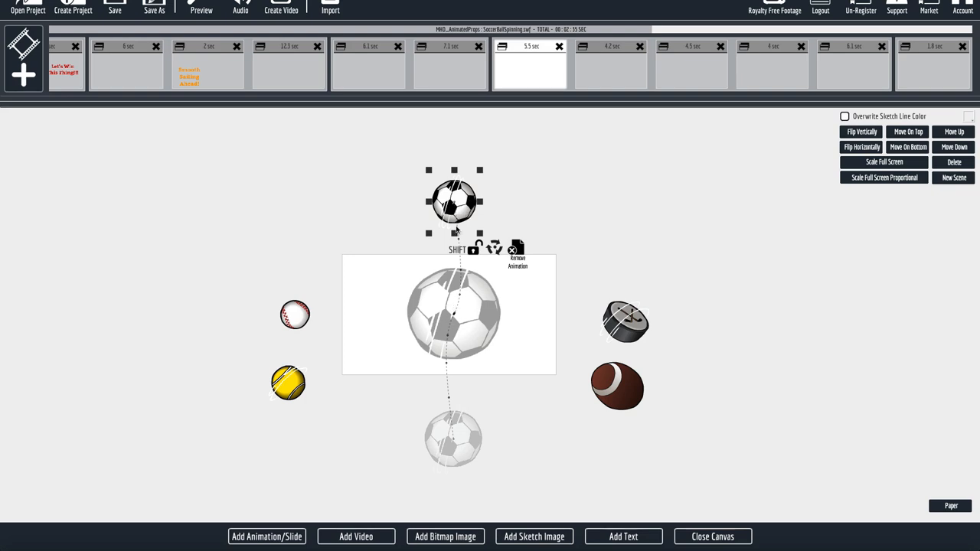
{"action": "mouse_move", "coordinate": [455, 311]}
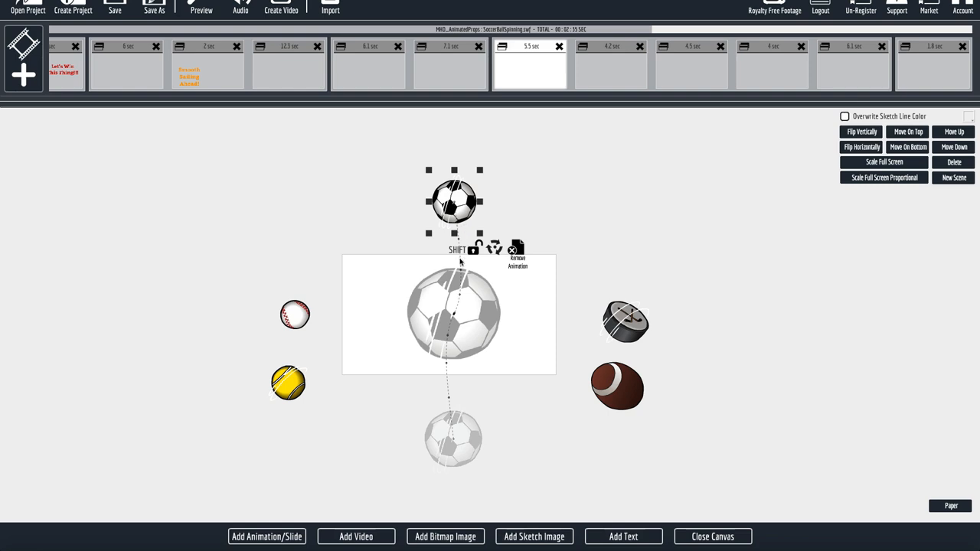
{"action": "mouse_move", "coordinate": [622, 91]}
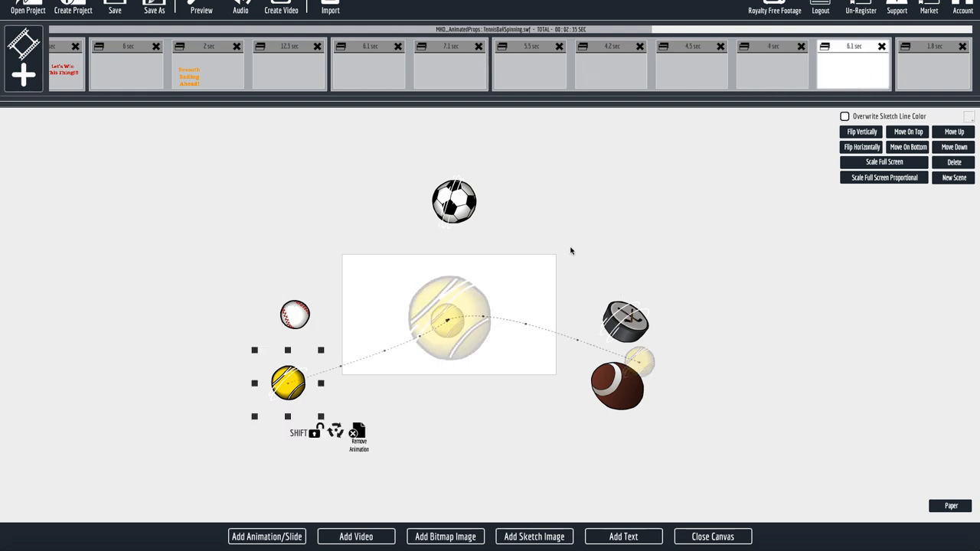
{"action": "mouse_move", "coordinate": [650, 189]}
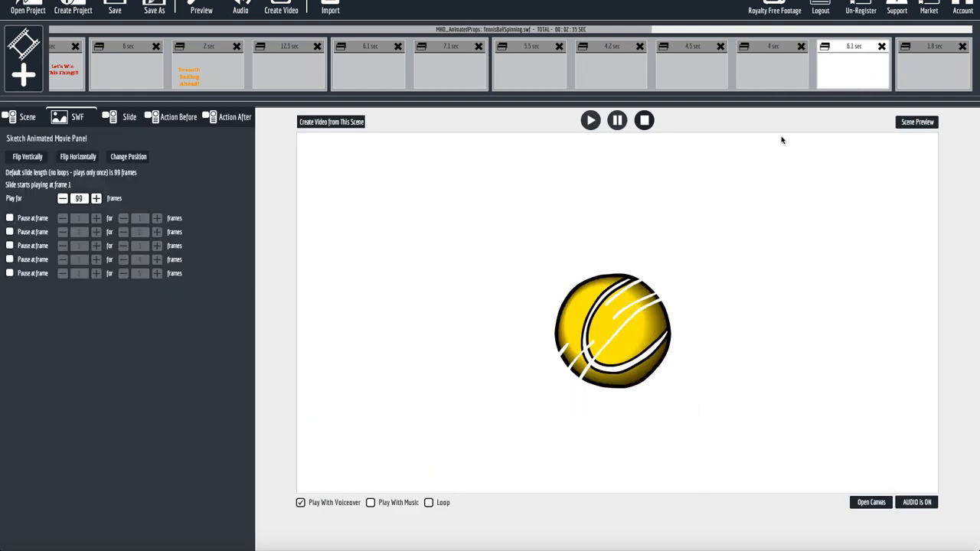
- Play the tennis ball scene in preview, then close the preview window
{"action": "left_click", "coordinate": [201, 8]}
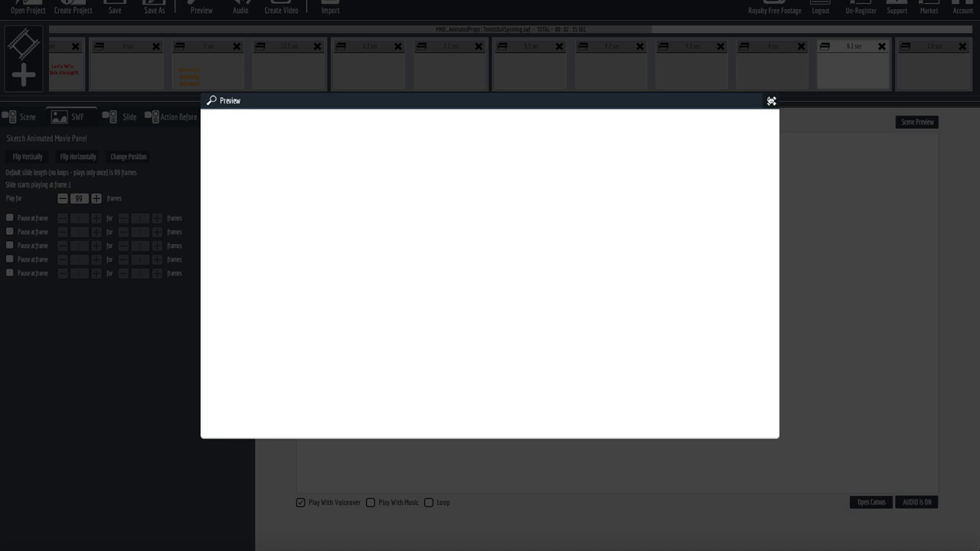
{"action": "left_click", "coordinate": [771, 100]}
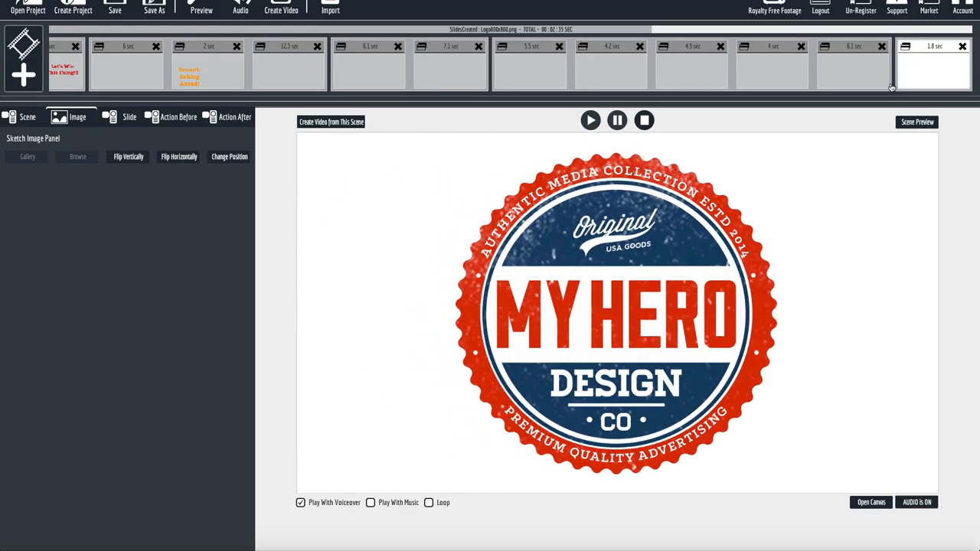
{"action": "mouse_move", "coordinate": [794, 315]}
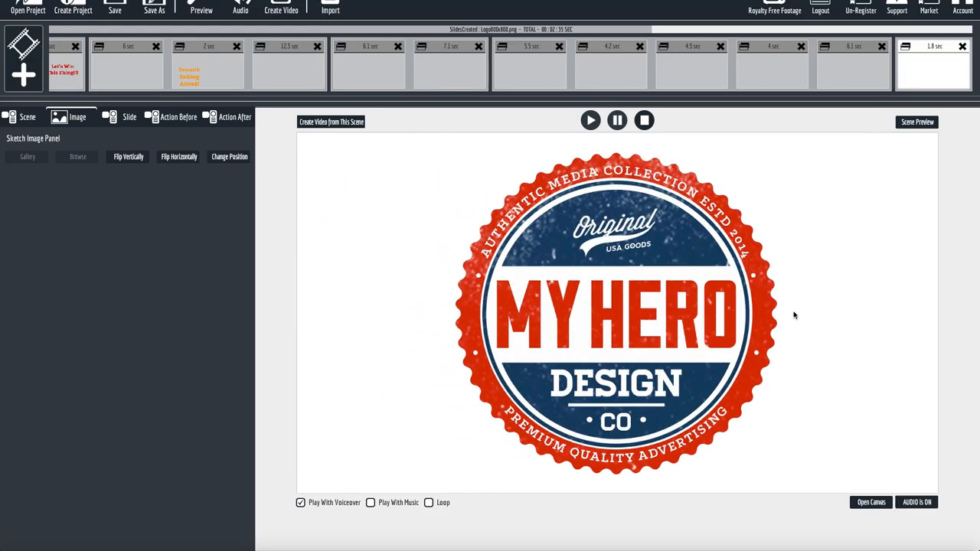